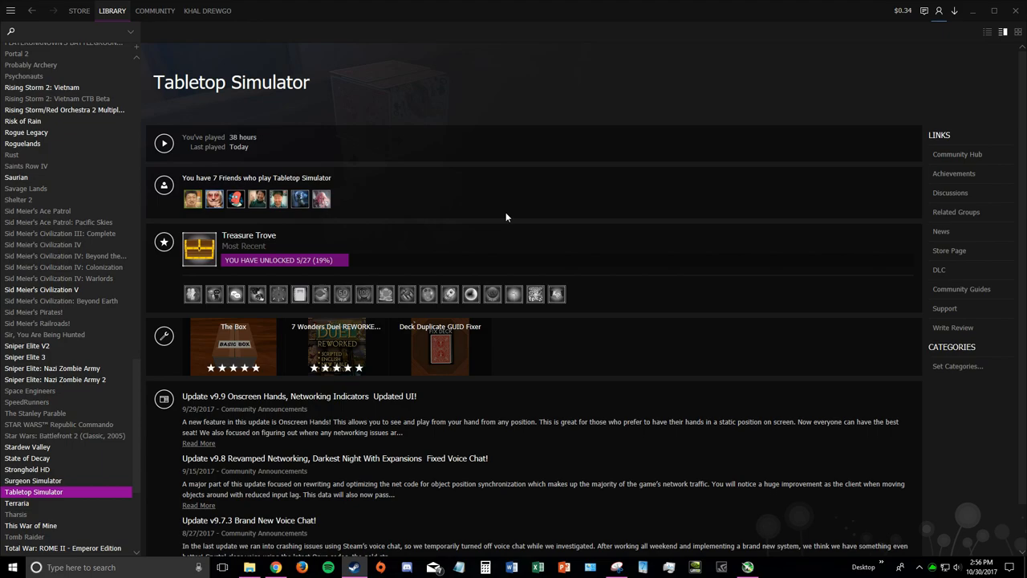
mouse_move(559, 235)
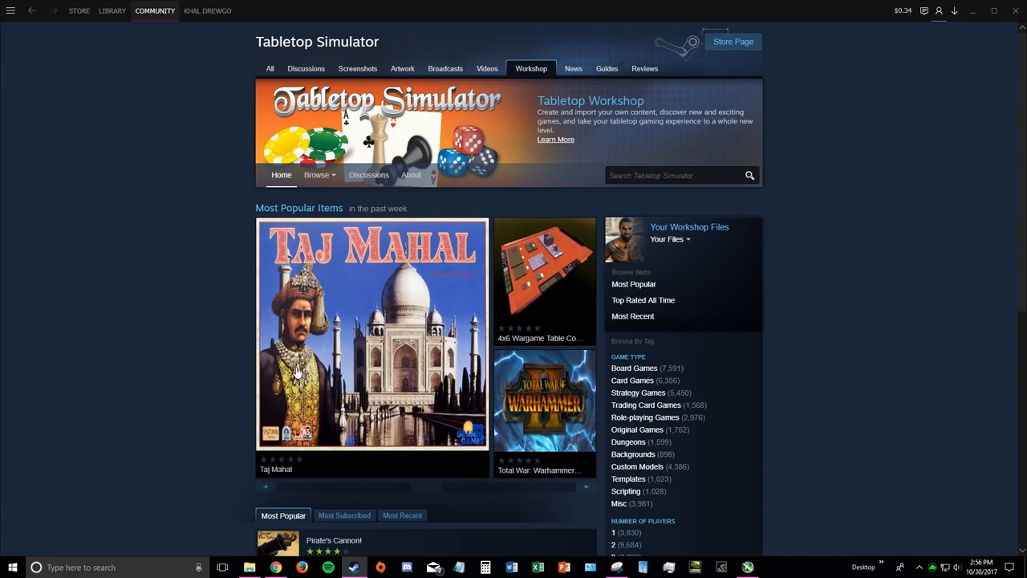
mouse_move(359, 343)
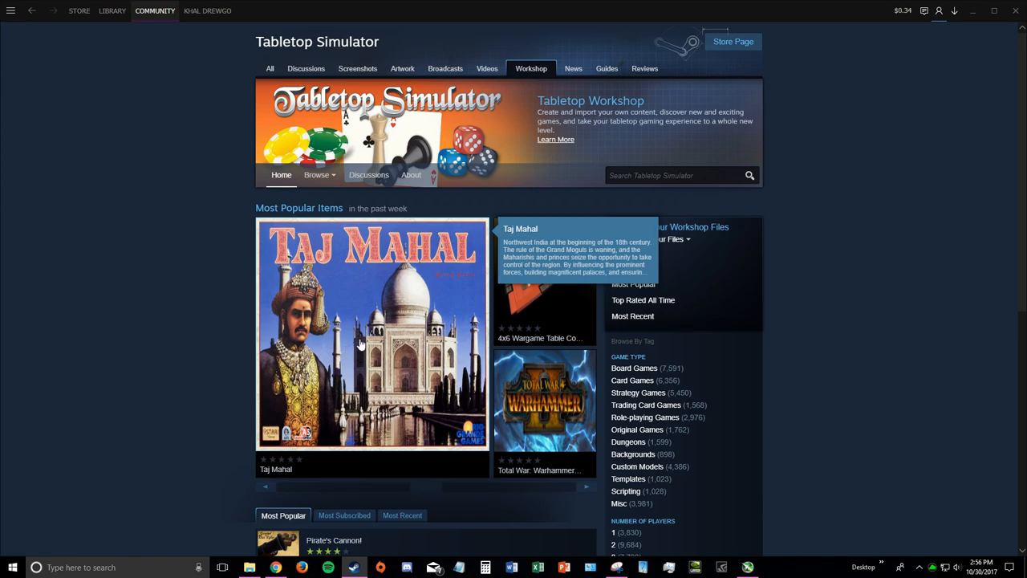
mouse_move(391, 362)
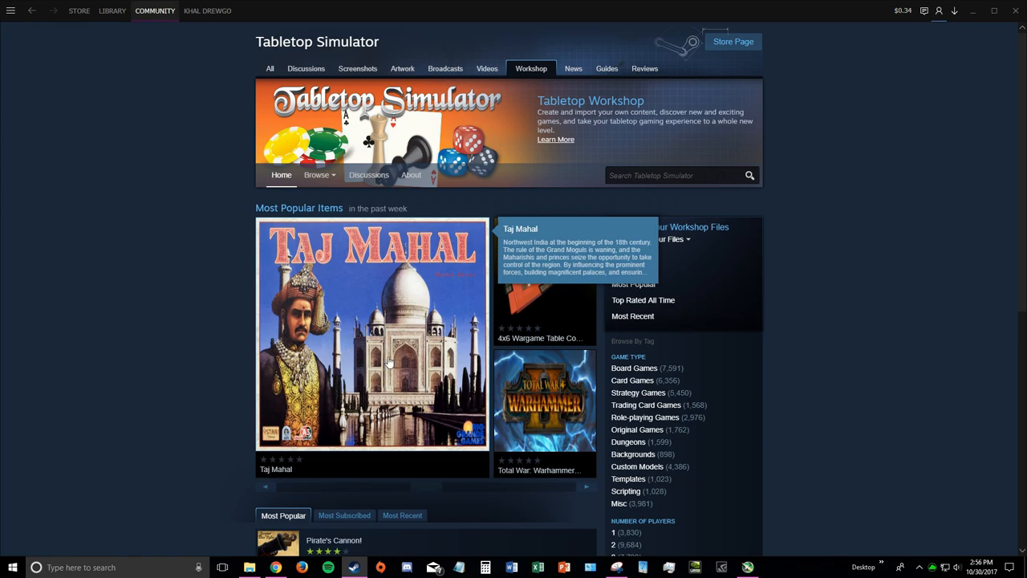
- Scroll down the Workshop home page through the week's most popular items
scroll(down, 3)
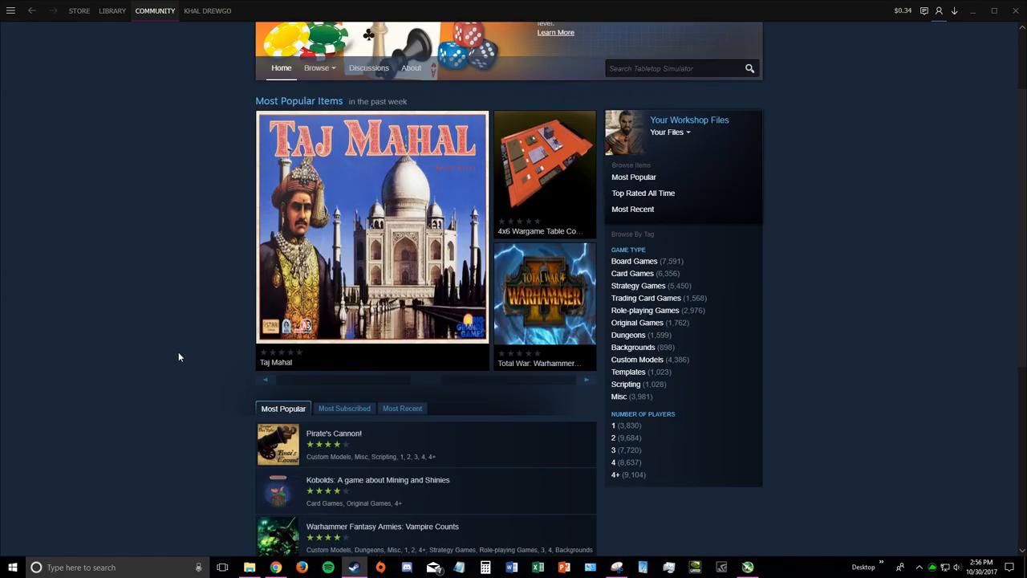
scroll(down, 3)
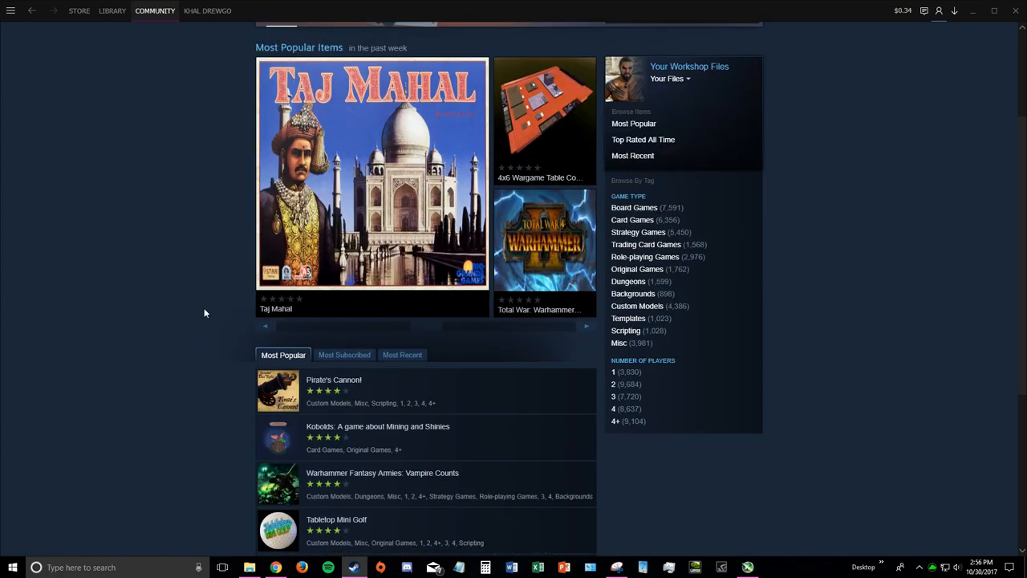
scroll(down, 3)
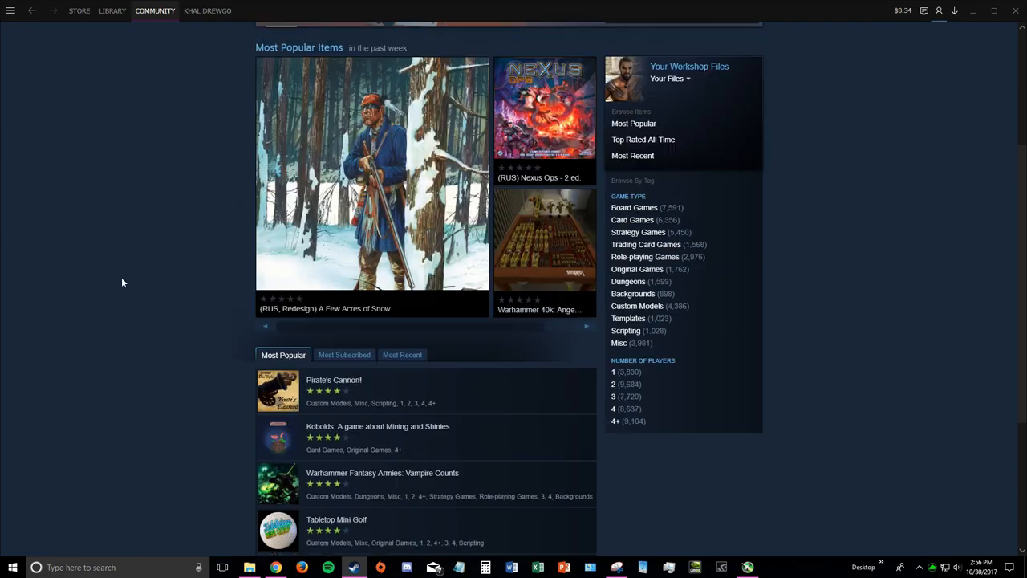
scroll(down, 3)
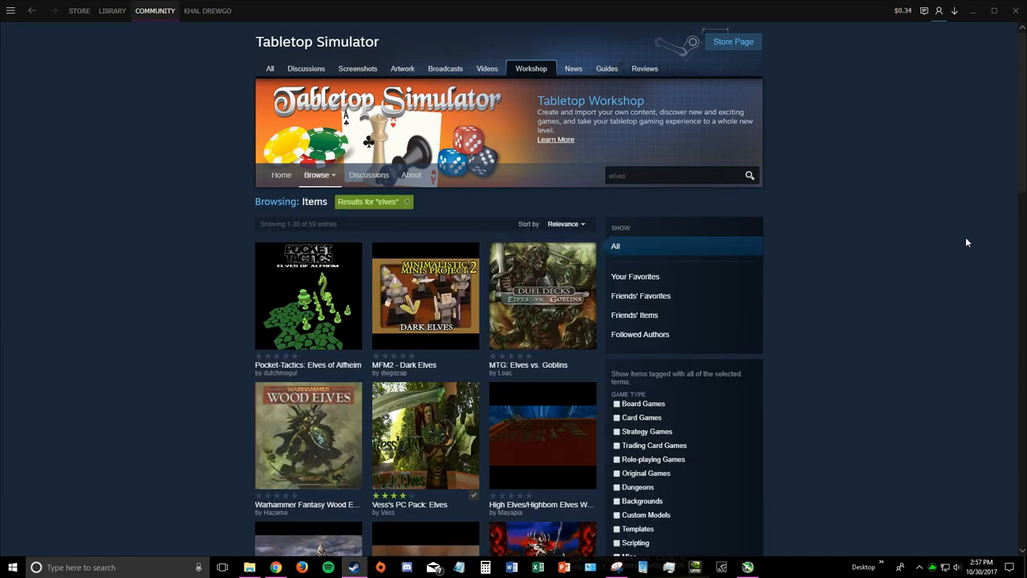
mouse_move(205, 305)
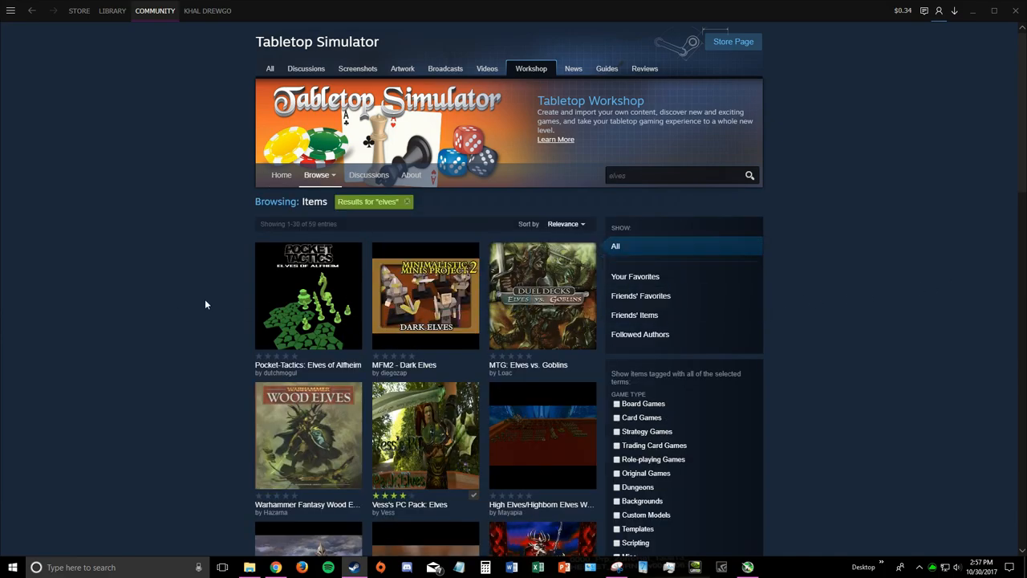
scroll(down, 3)
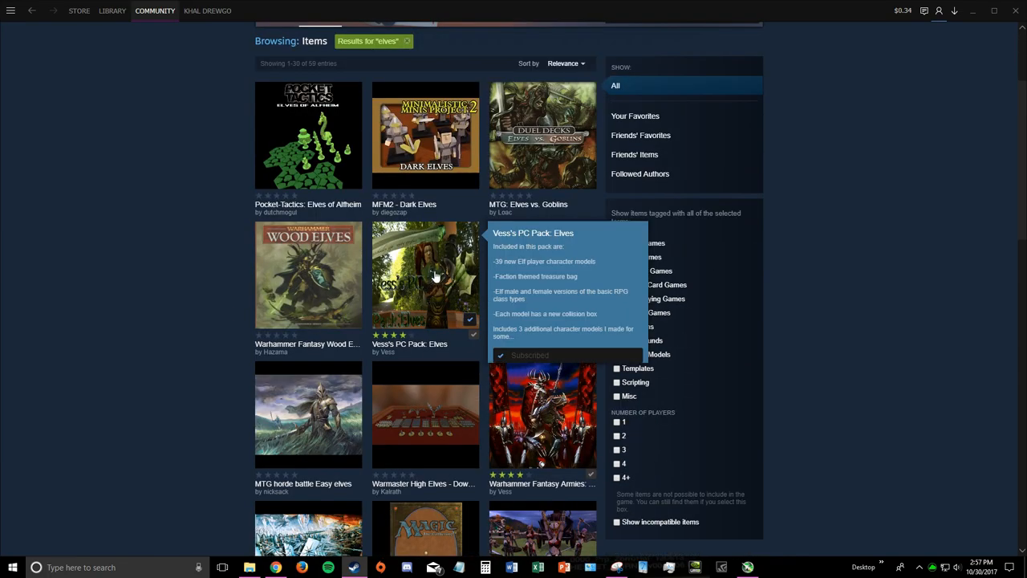
click(425, 275)
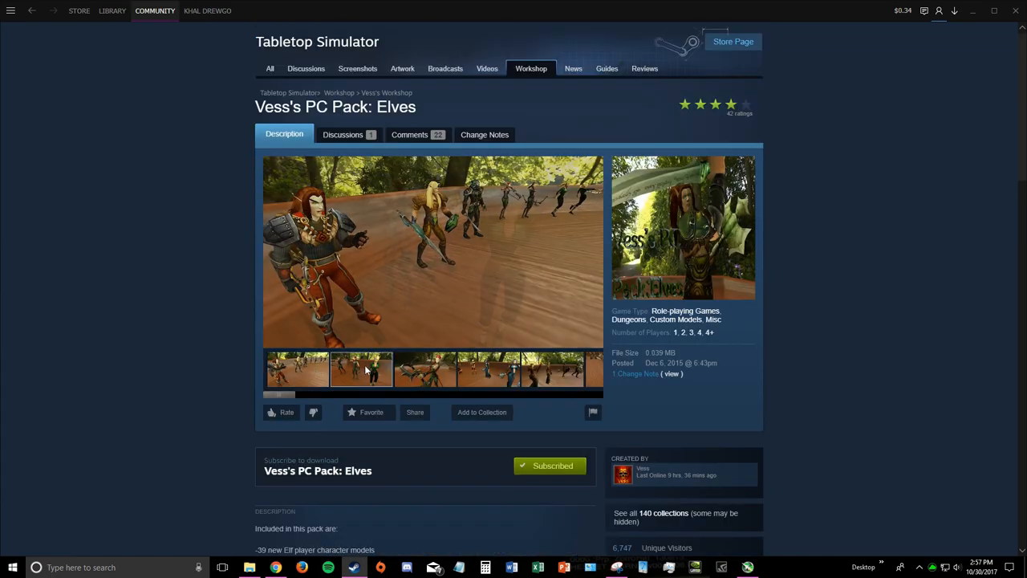
click(552, 369)
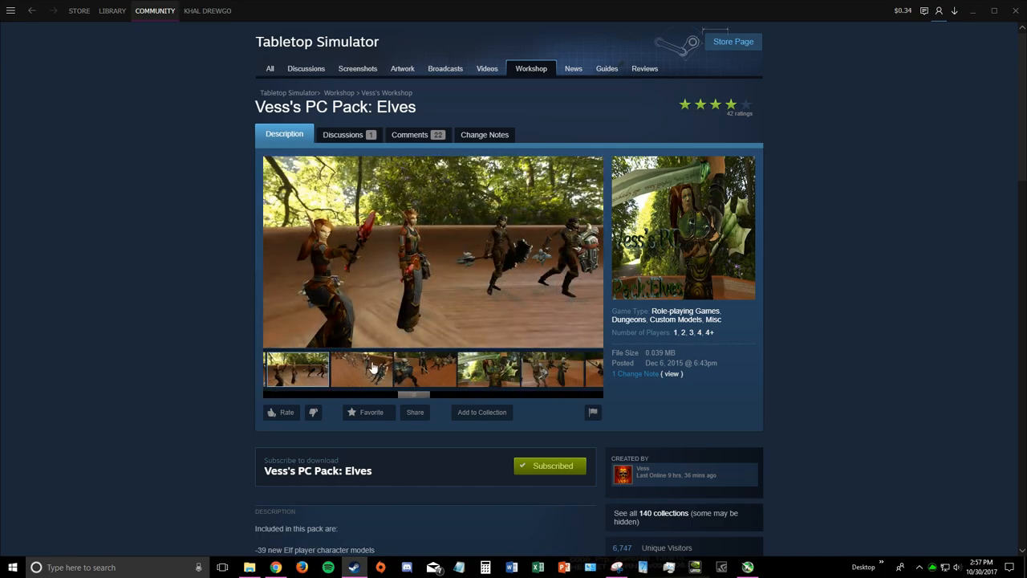
click(488, 370)
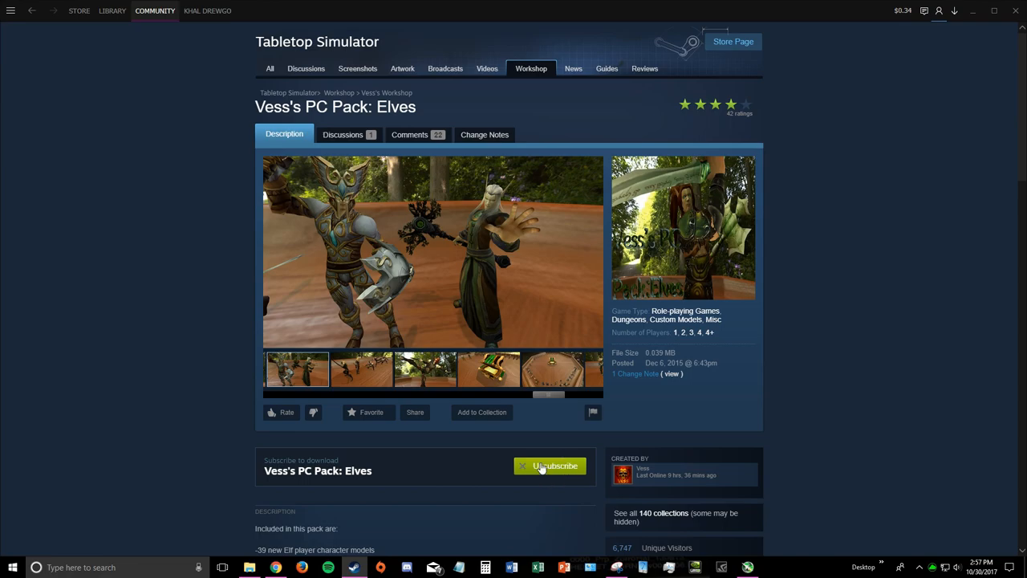
click(549, 465)
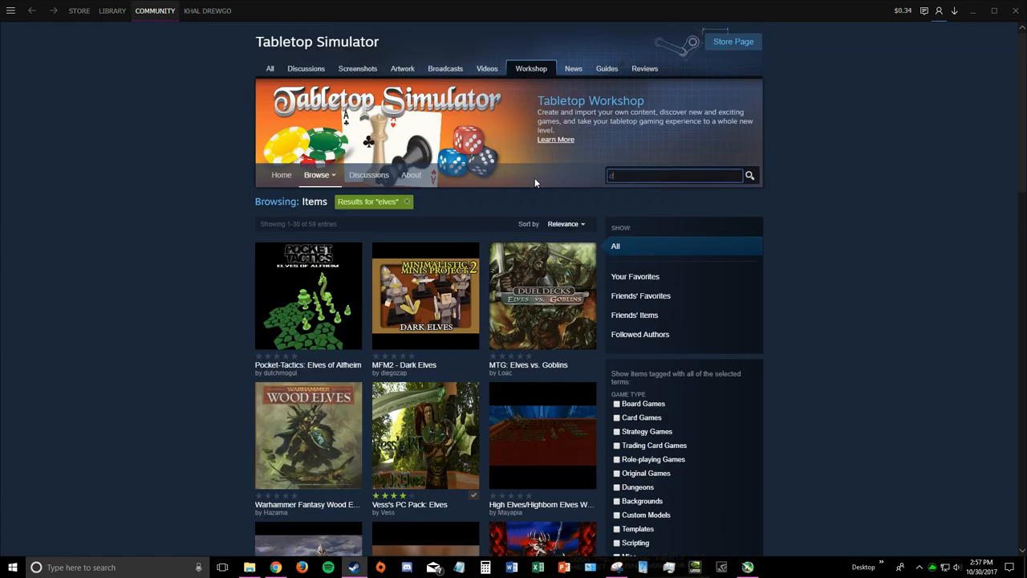
- Search the Workshop for "dwarf" and view Kings of War Dwarf Armies with its previews
text(warf)
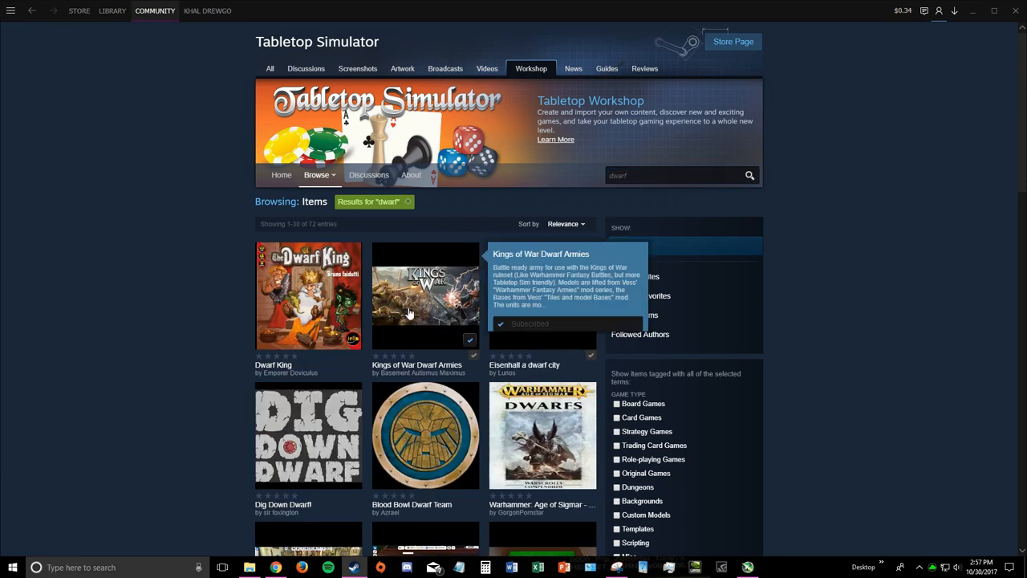
click(426, 296)
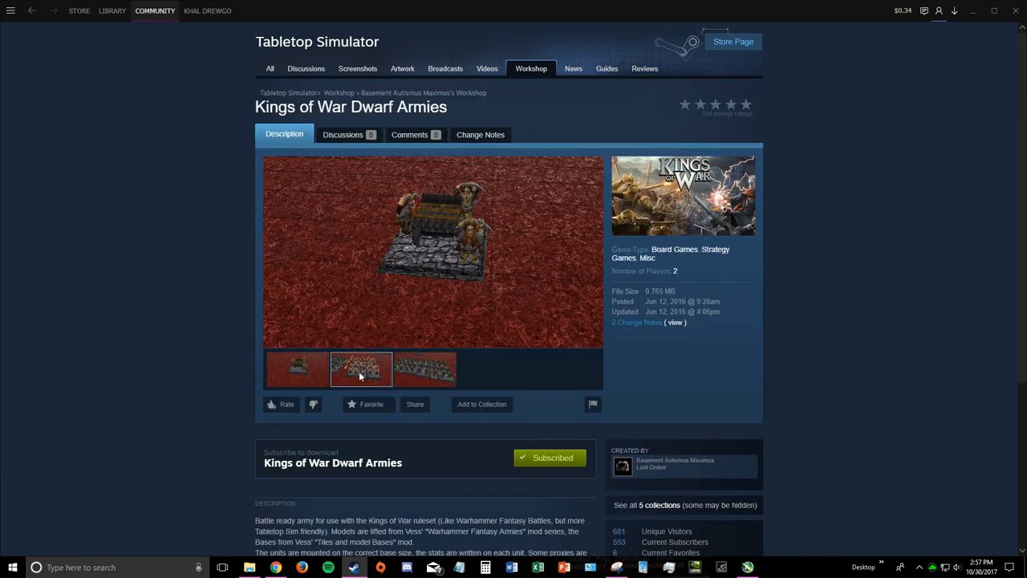
click(424, 369)
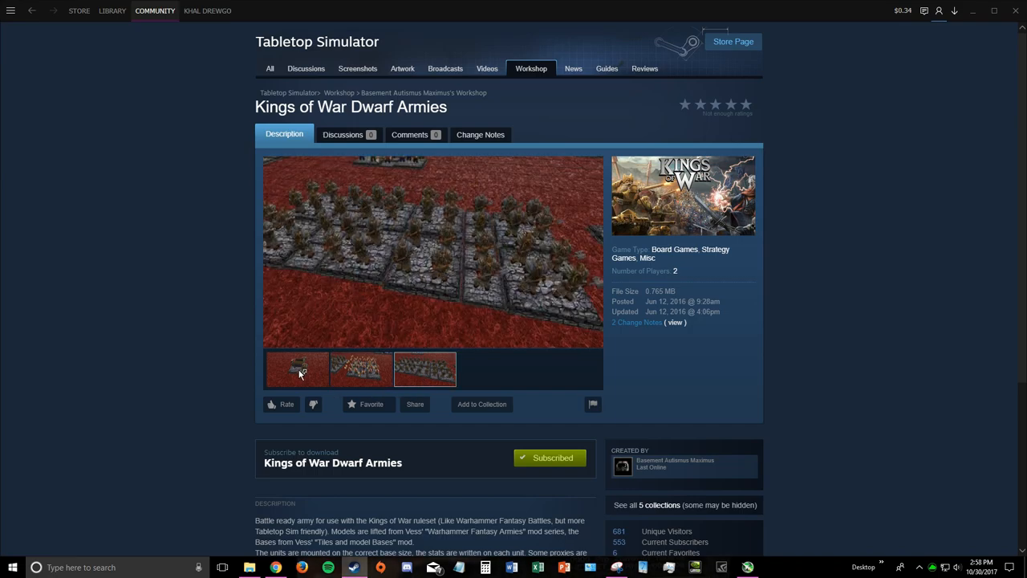
mouse_move(496, 475)
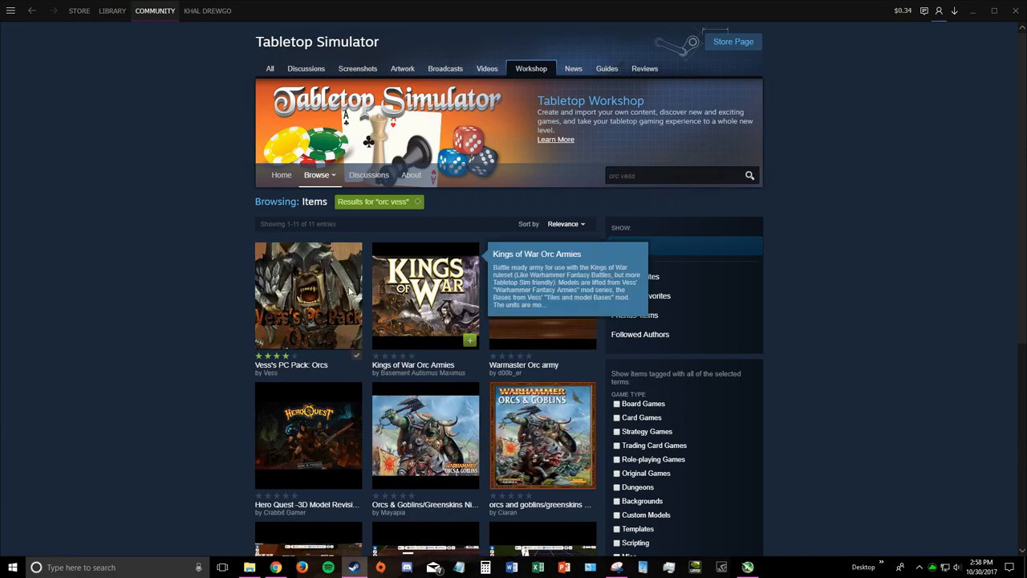
click(309, 296)
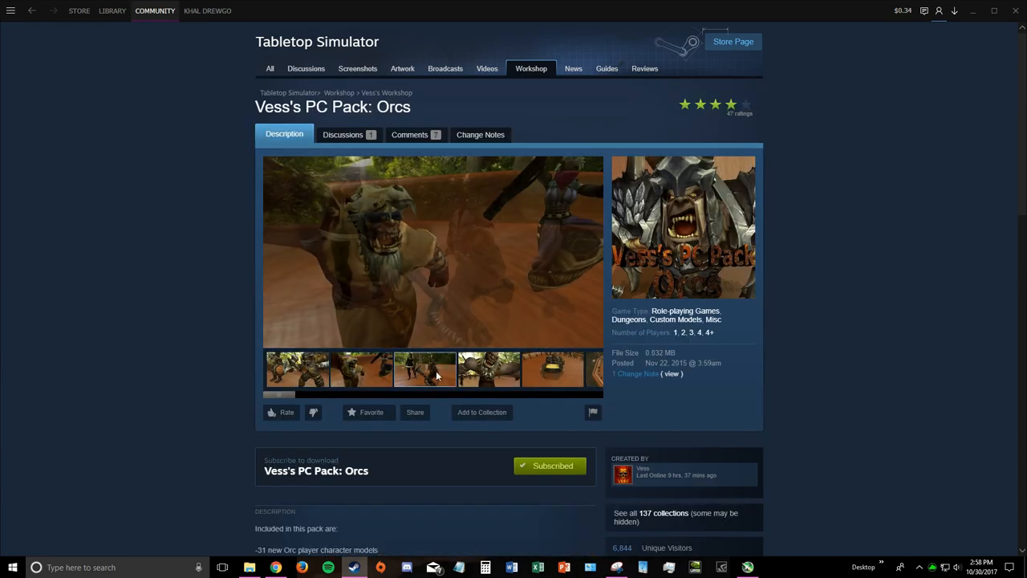
click(494, 369)
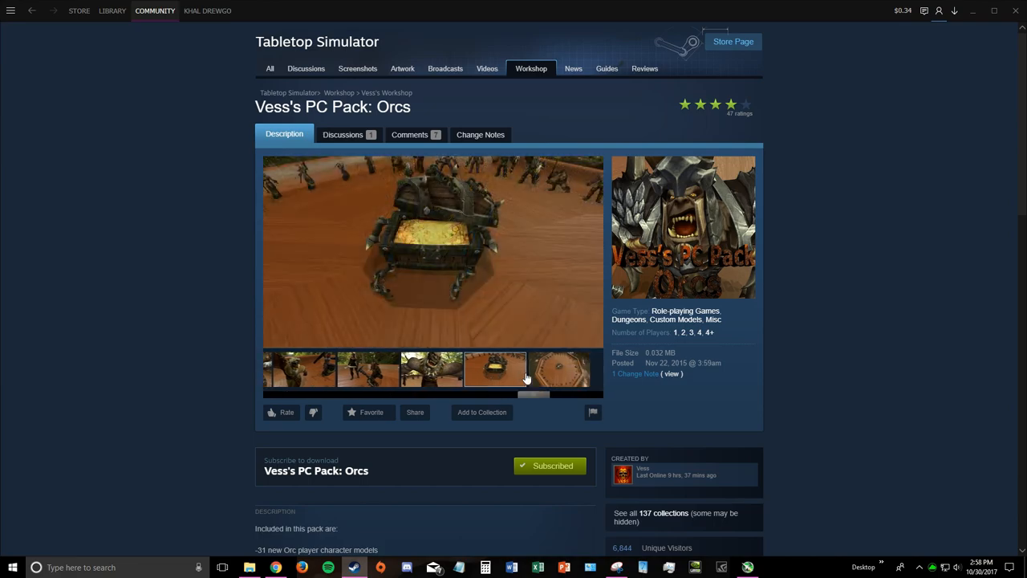
click(546, 369)
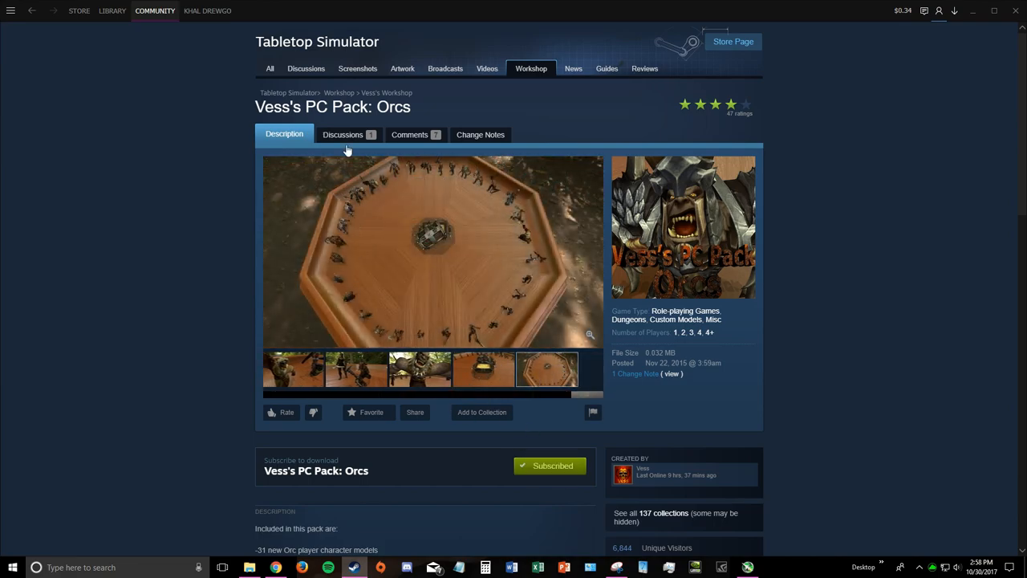
click(112, 11)
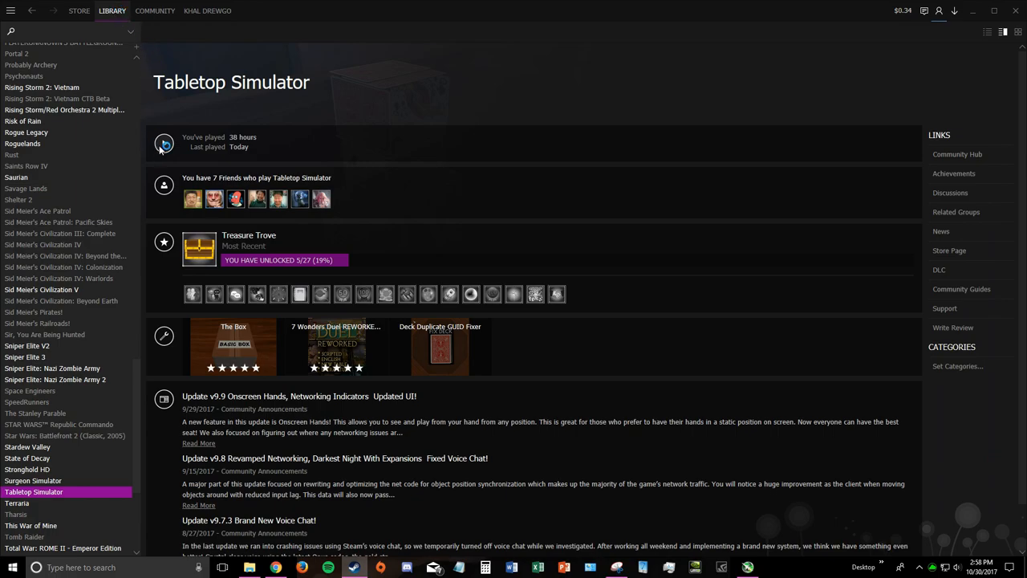
- Launch a singleplayer game and load the Kings of War Dwarf Armies workshop table
click(164, 143)
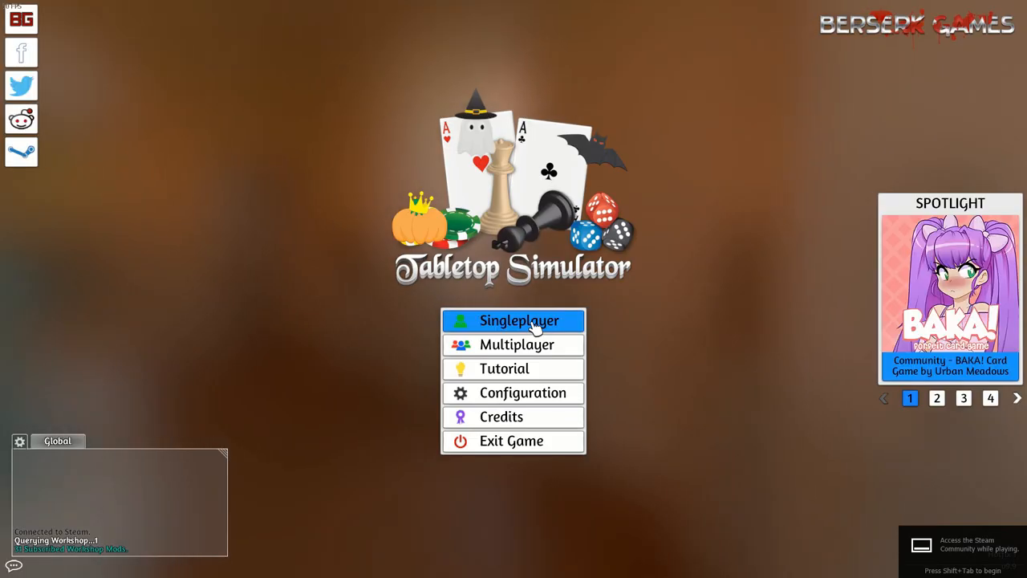
click(512, 321)
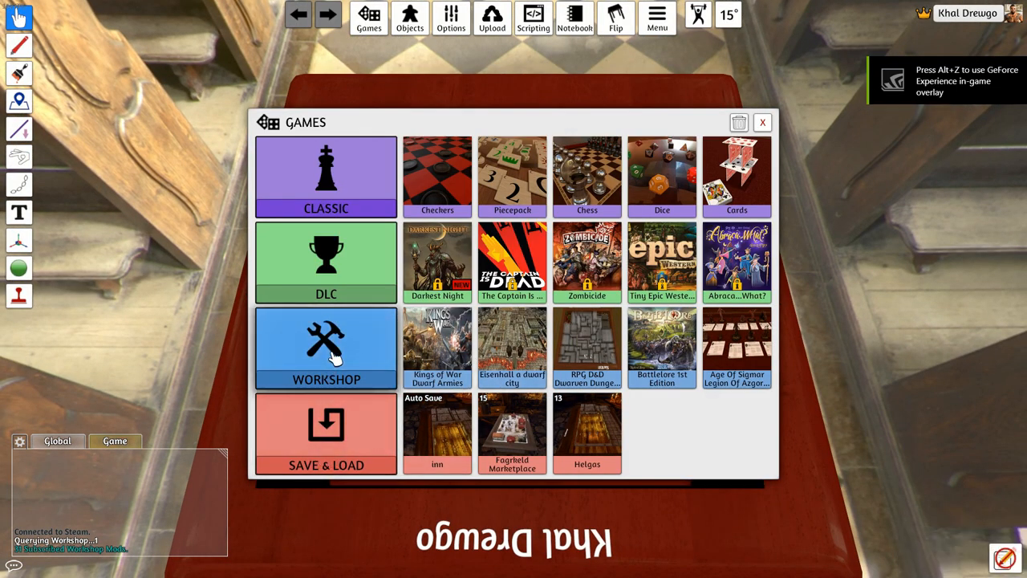
click(324, 350)
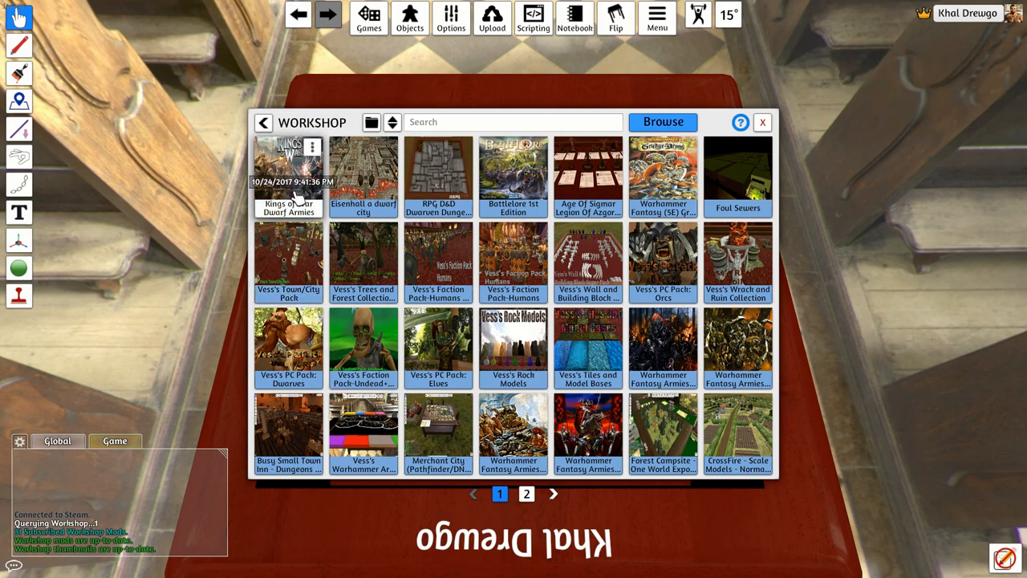
mouse_move(302, 189)
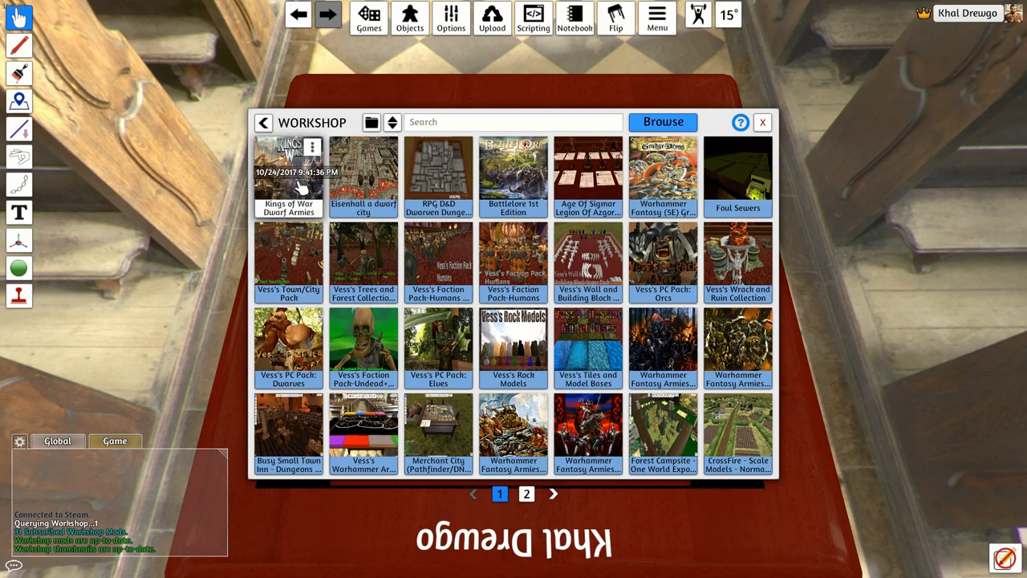
click(287, 173)
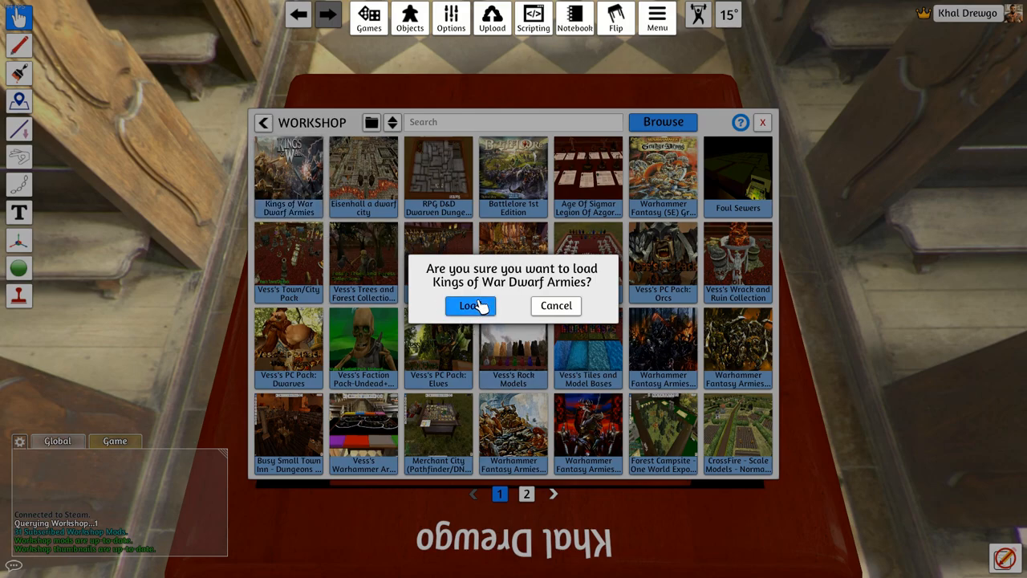
click(469, 305)
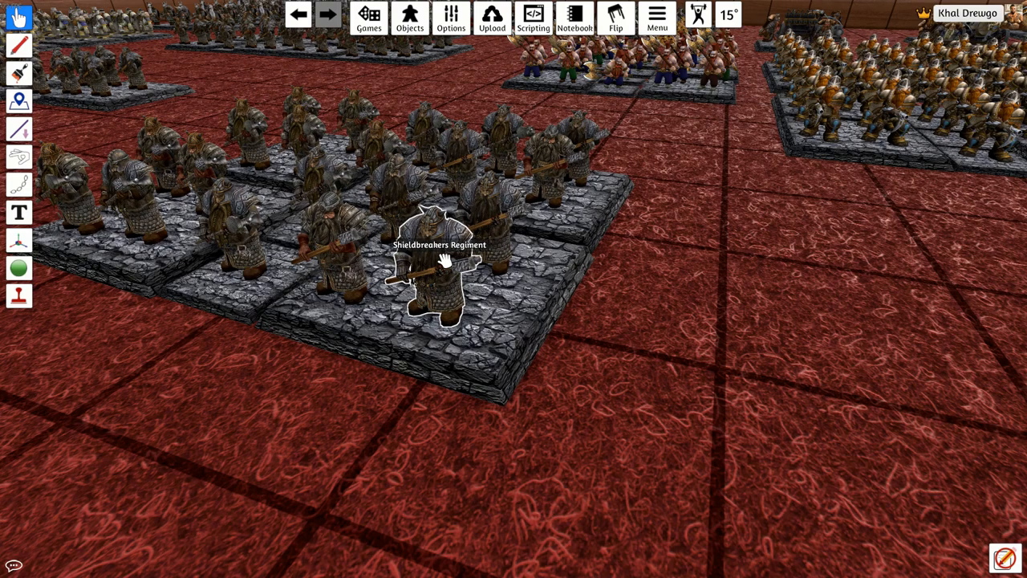
- Save the Shieldbreakers Regiment dwarf figure as a saved object named Fargrim1
right_click(436, 265)
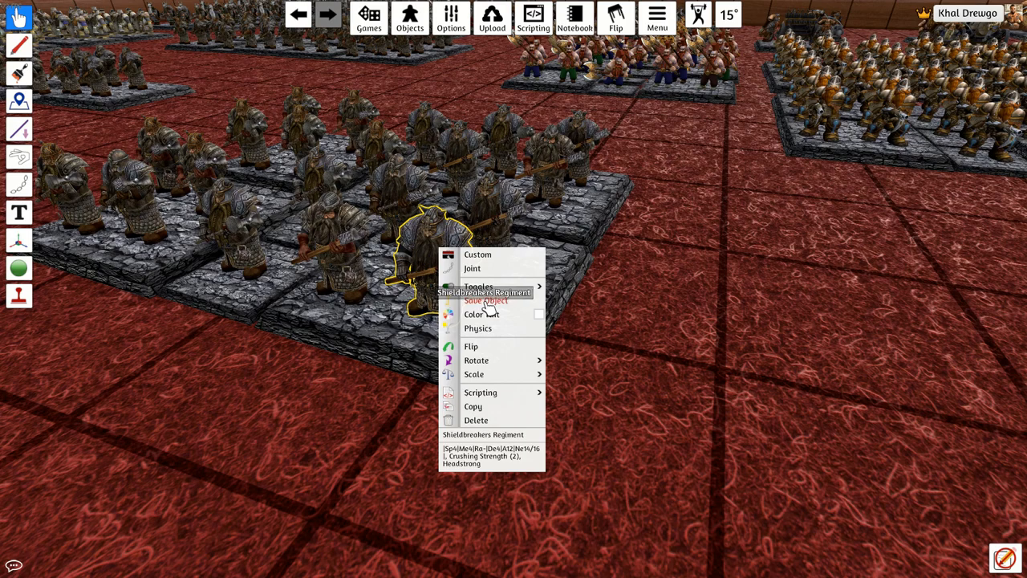
click(484, 302)
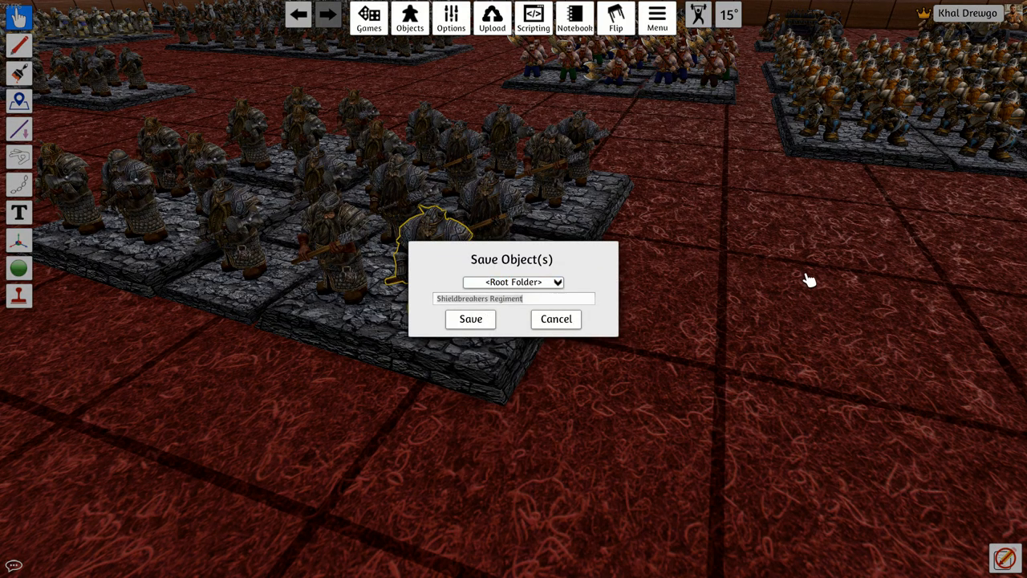
mouse_move(817, 276)
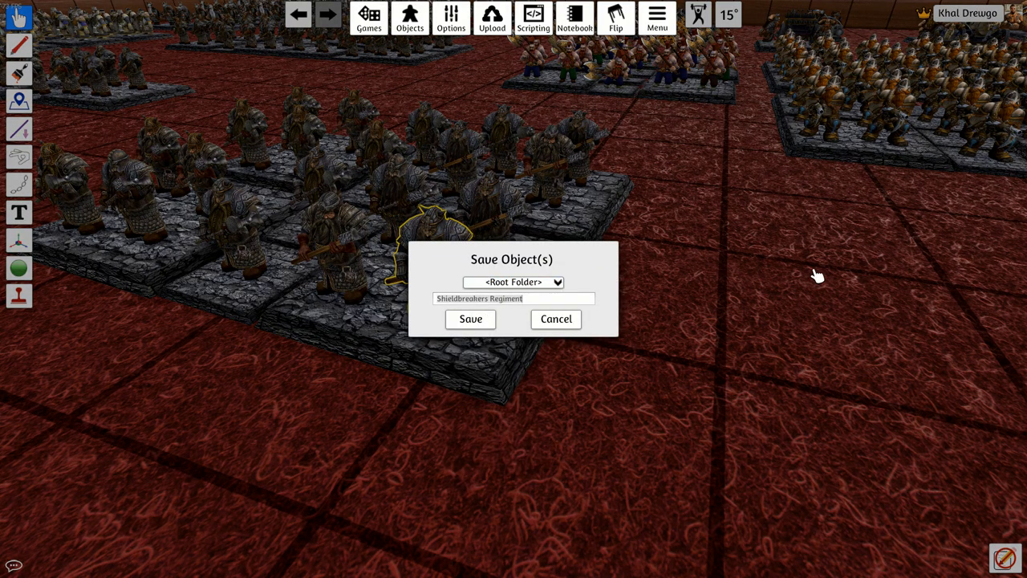
text(Fargrim)
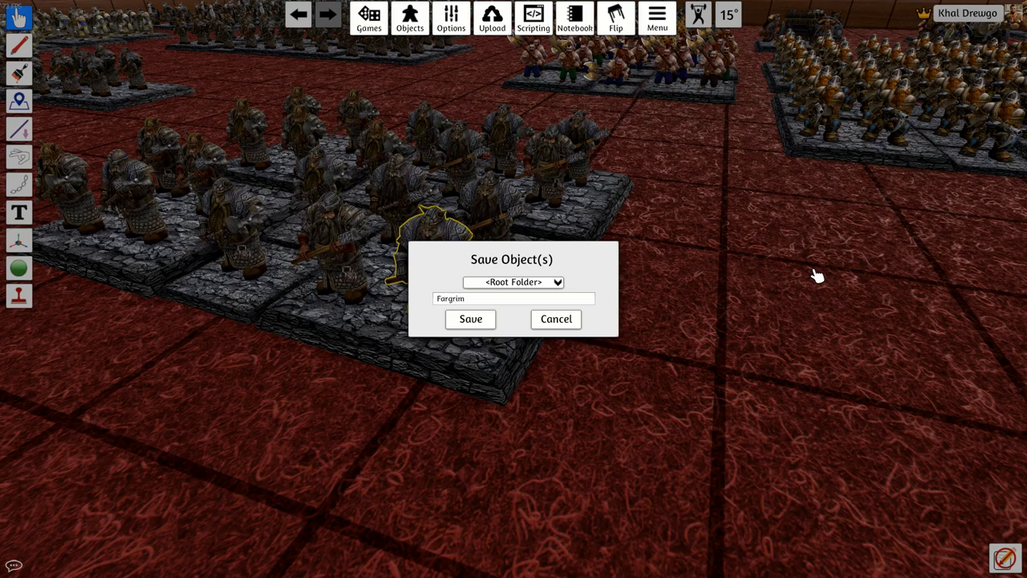
mouse_move(470, 318)
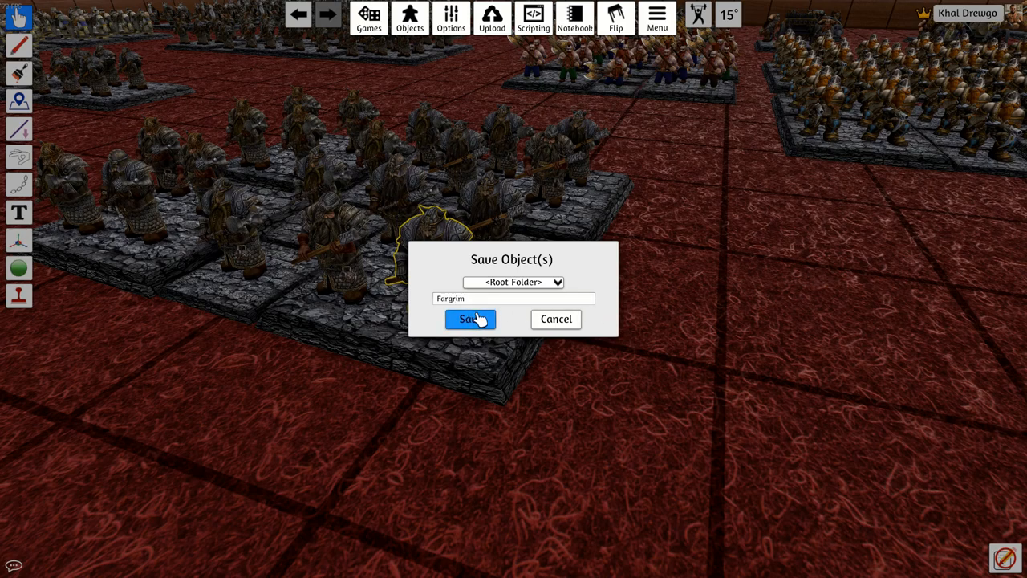
text(1)
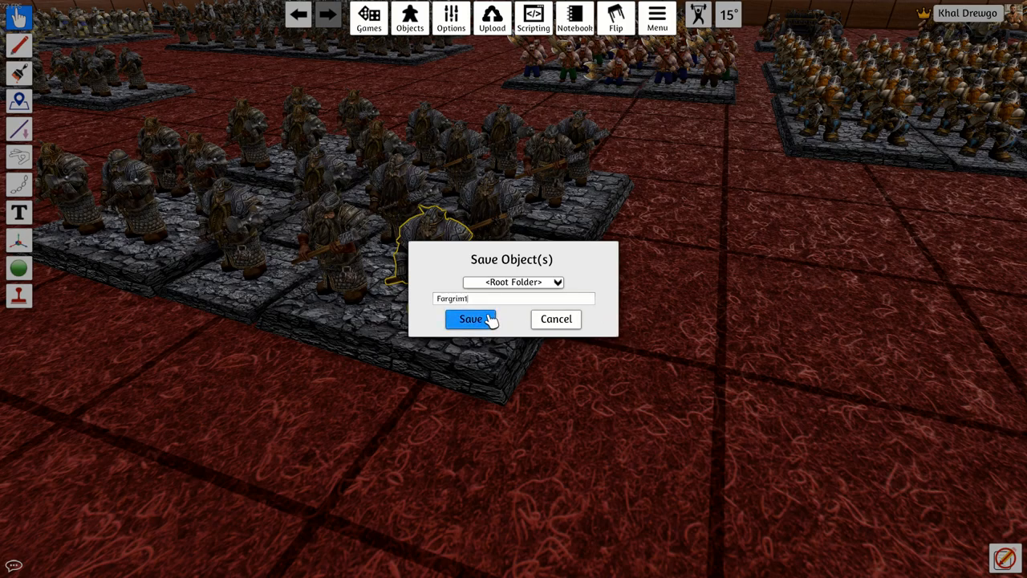
click(470, 320)
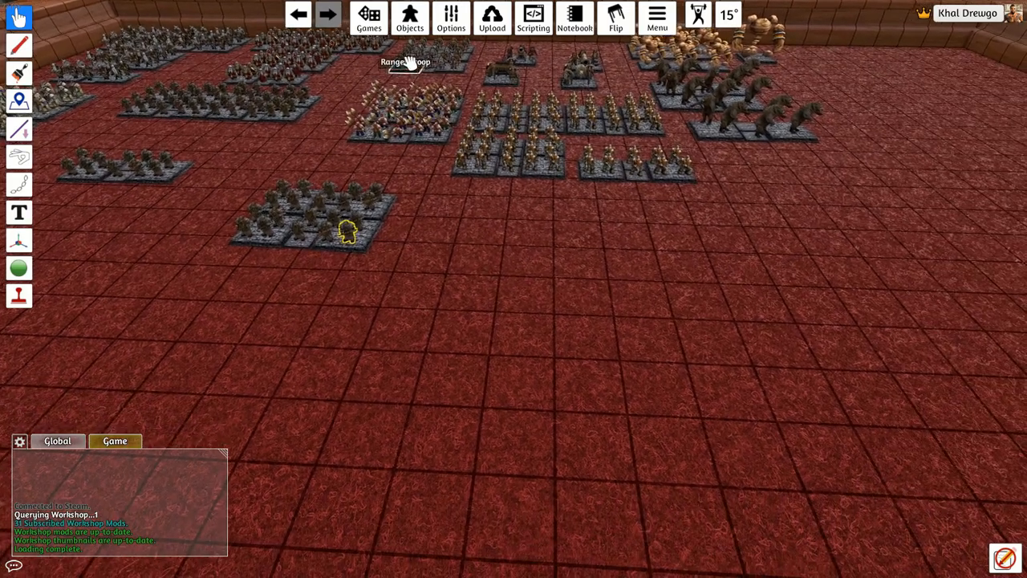
- Drag the Fargrim! figure from Saved Objects onto an empty spot on the table
click(409, 23)
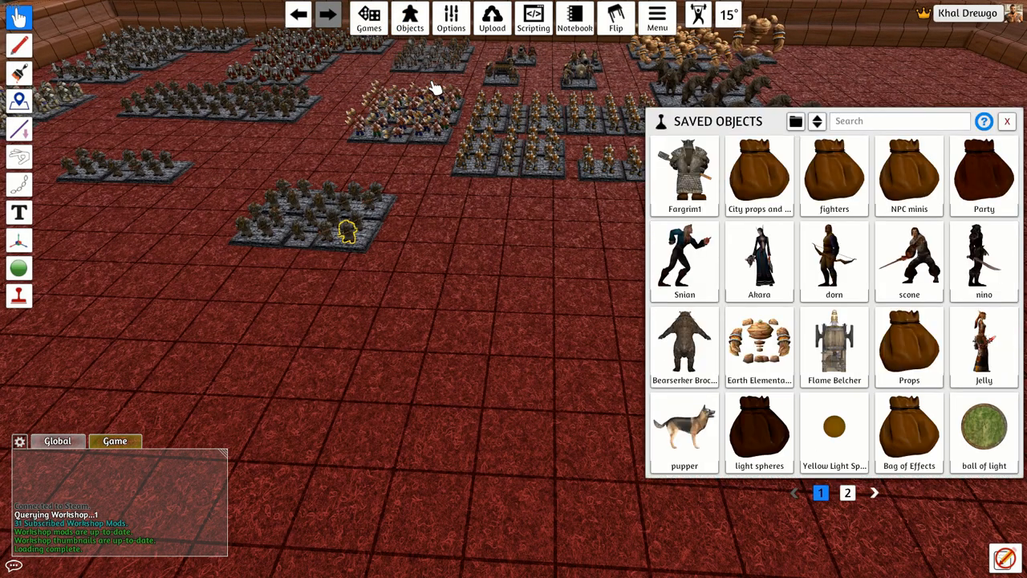
drag(683, 169, 465, 281)
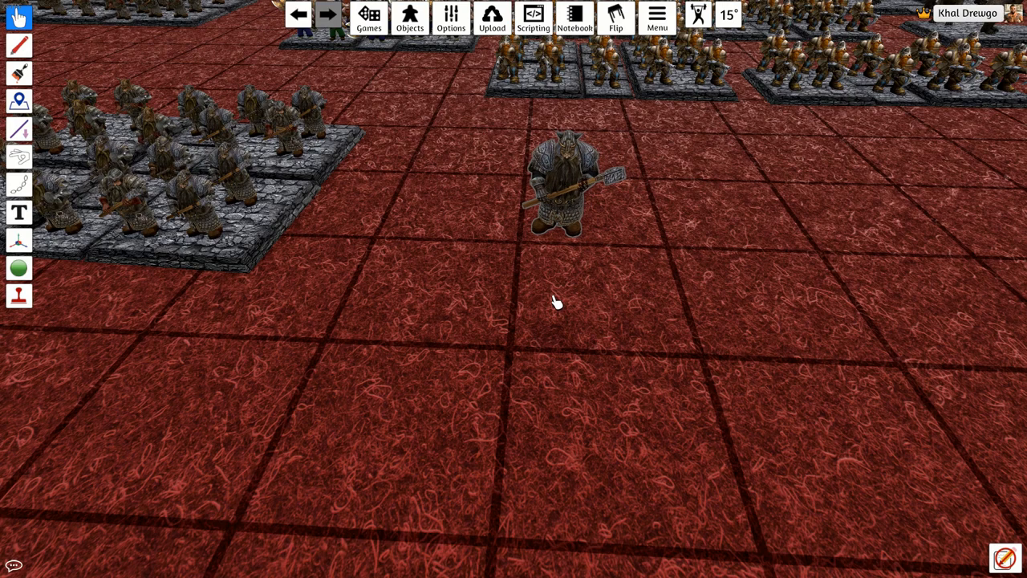
drag(559, 180, 498, 169)
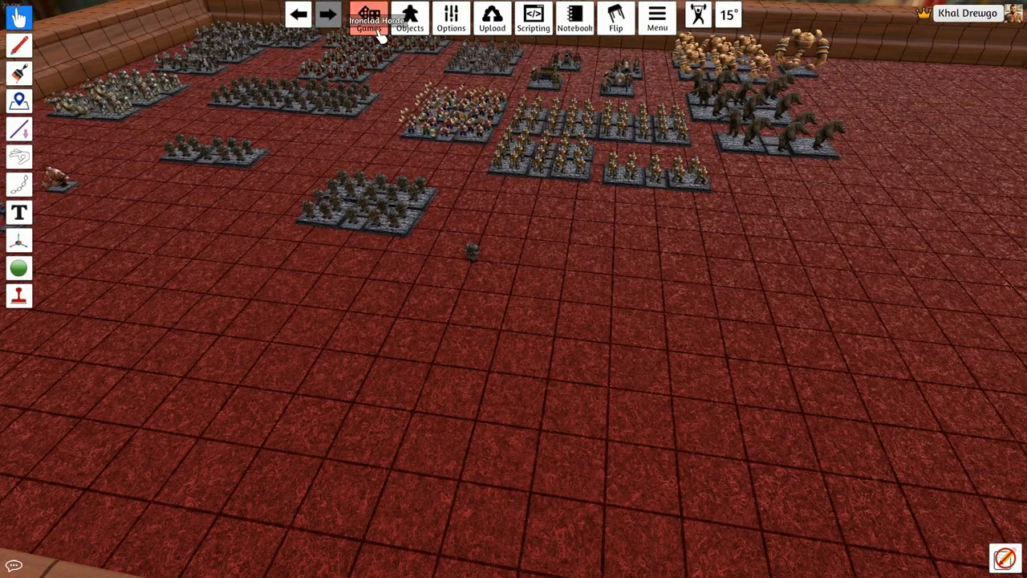
- Spawn the fighters bag from Saved Objects and scroll through its searched contents
click(369, 20)
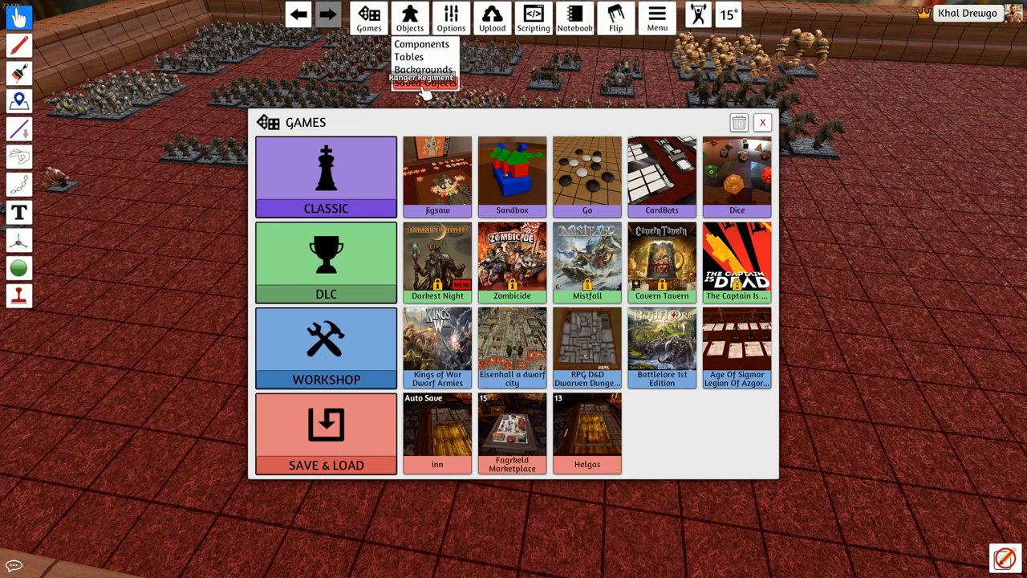
click(423, 84)
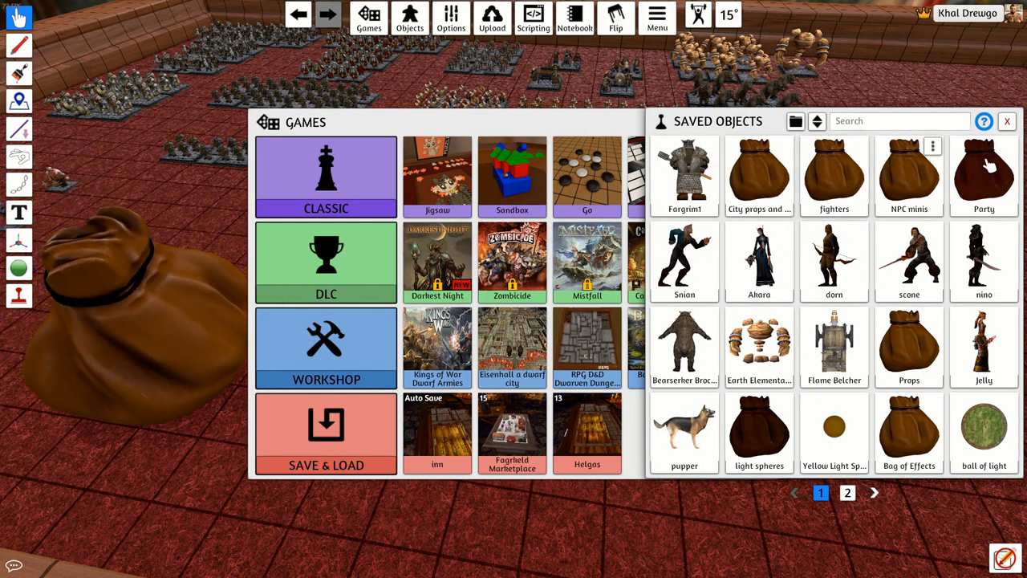
click(1026, 121)
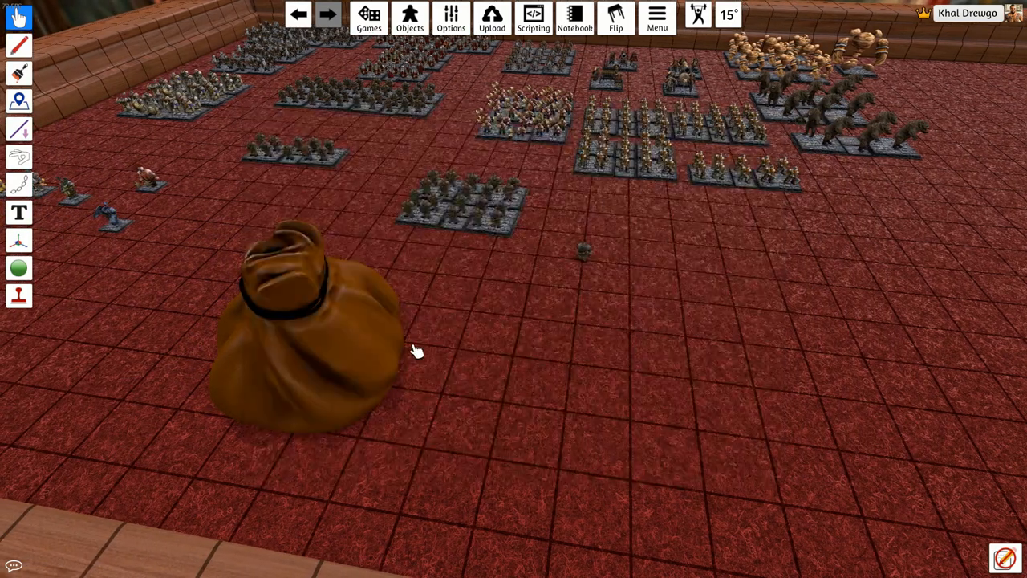
right_click(313, 345)
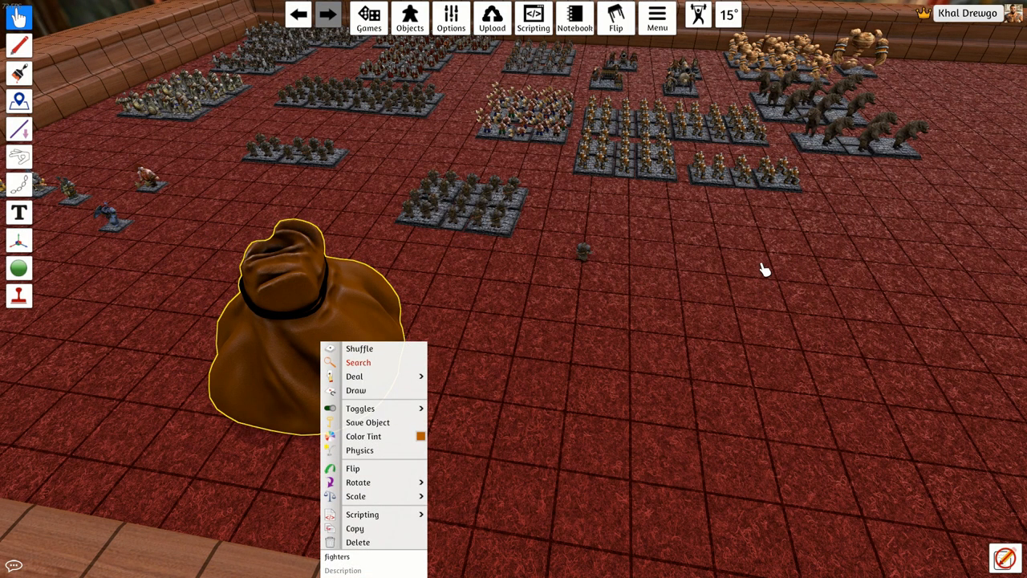
click(357, 363)
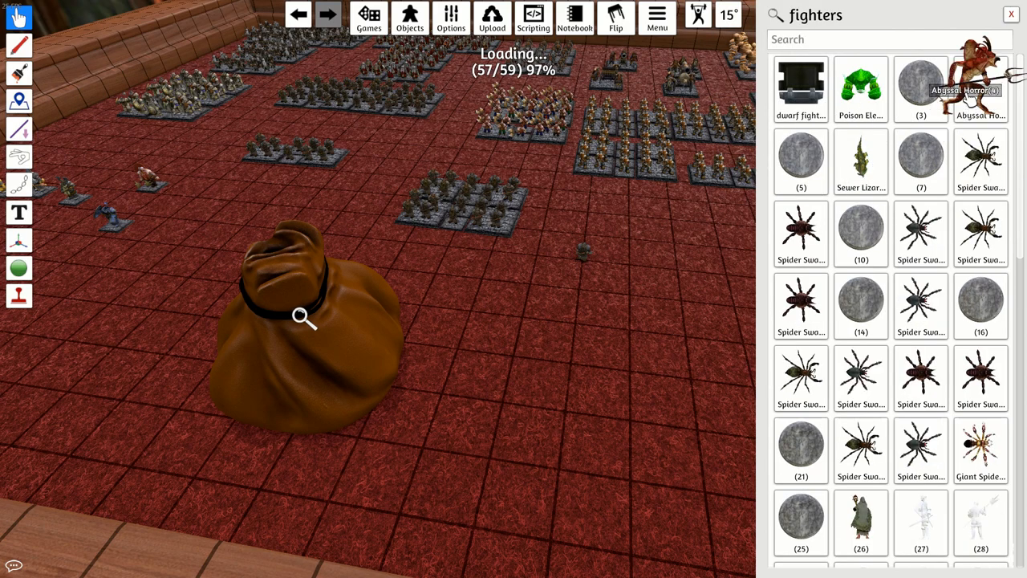
scroll(down, 3)
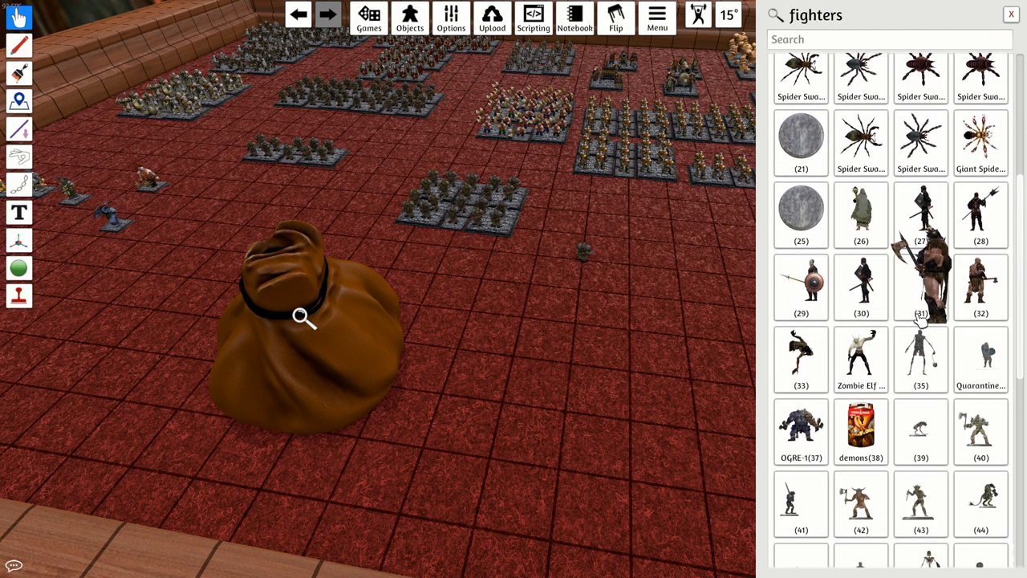
scroll(down, 3)
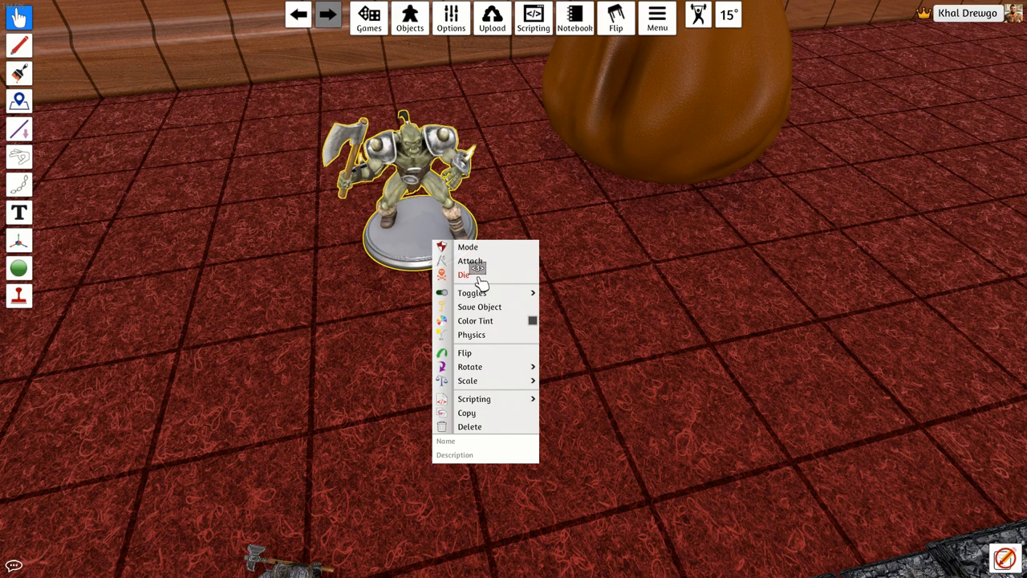
- Play the armoured orc figure's Attack animation and dismiss its menu
click(472, 292)
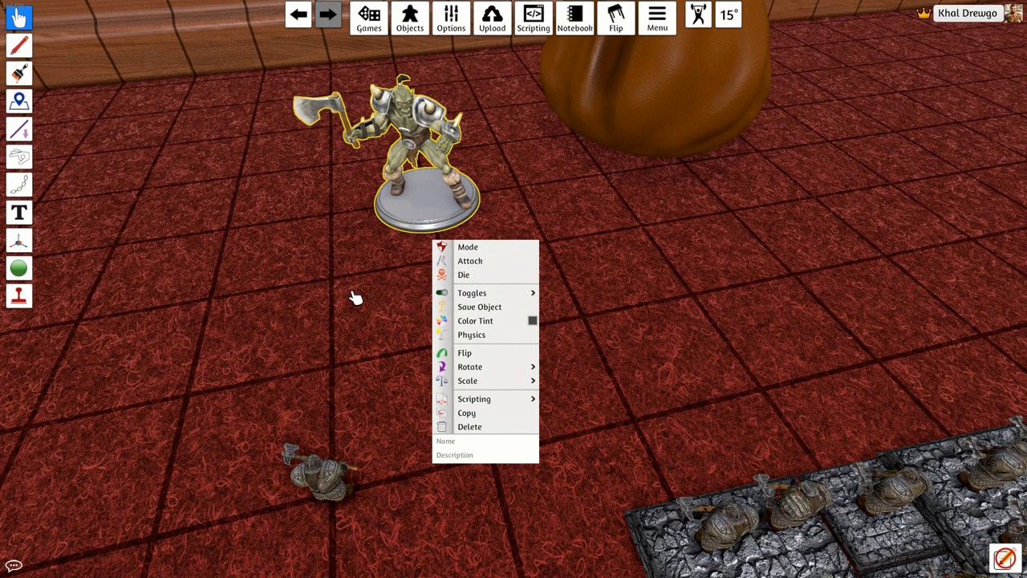
click(357, 295)
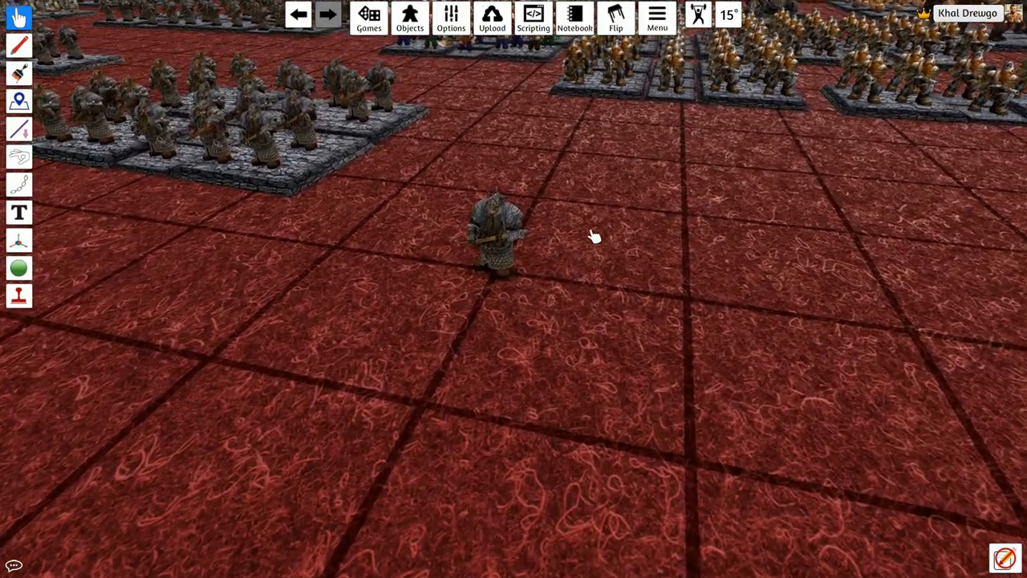
mouse_move(482, 273)
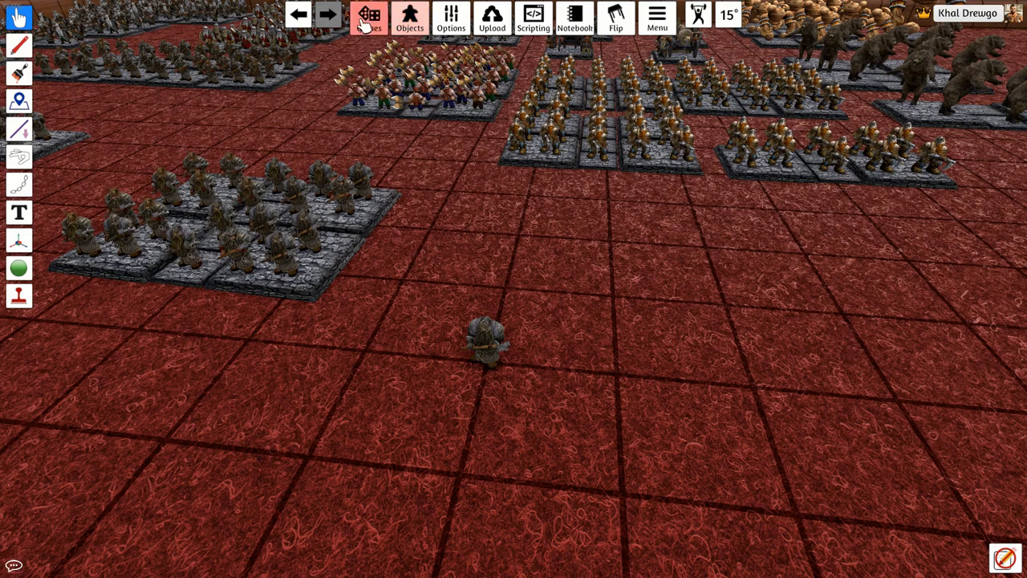
- Spawn a Components bag named The Protectors and save it as a saved object
click(369, 18)
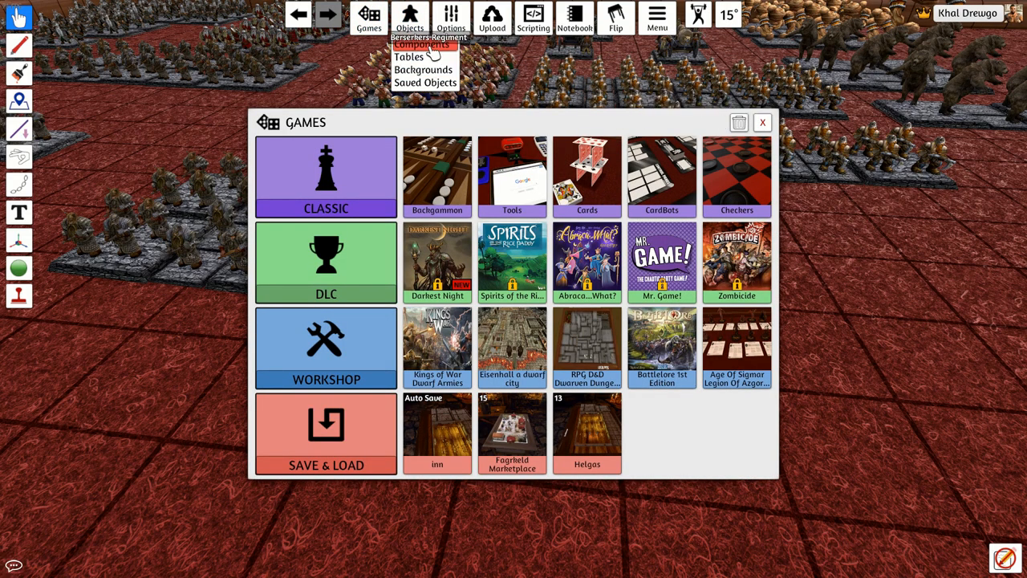
click(510, 177)
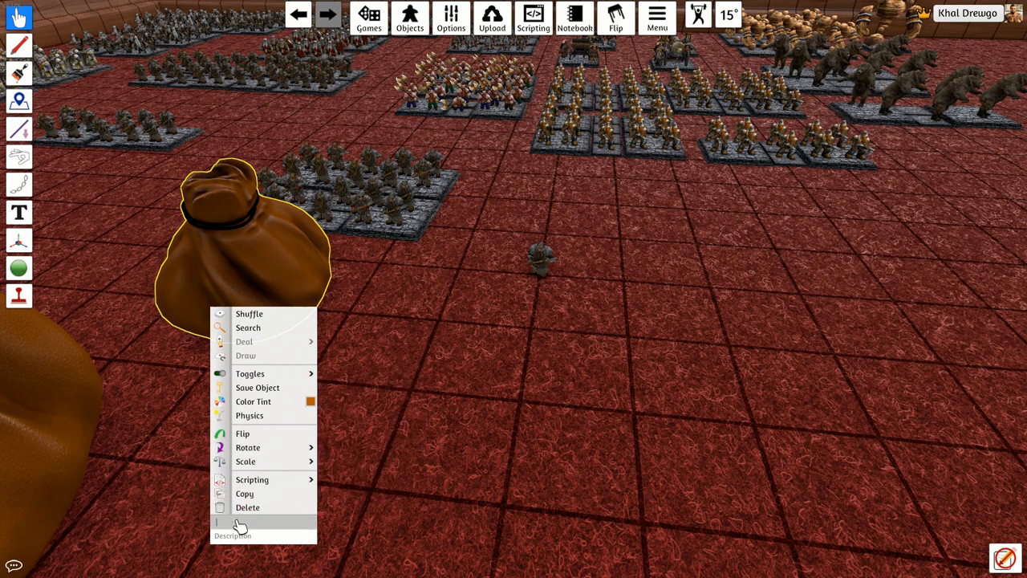
mouse_move(252, 478)
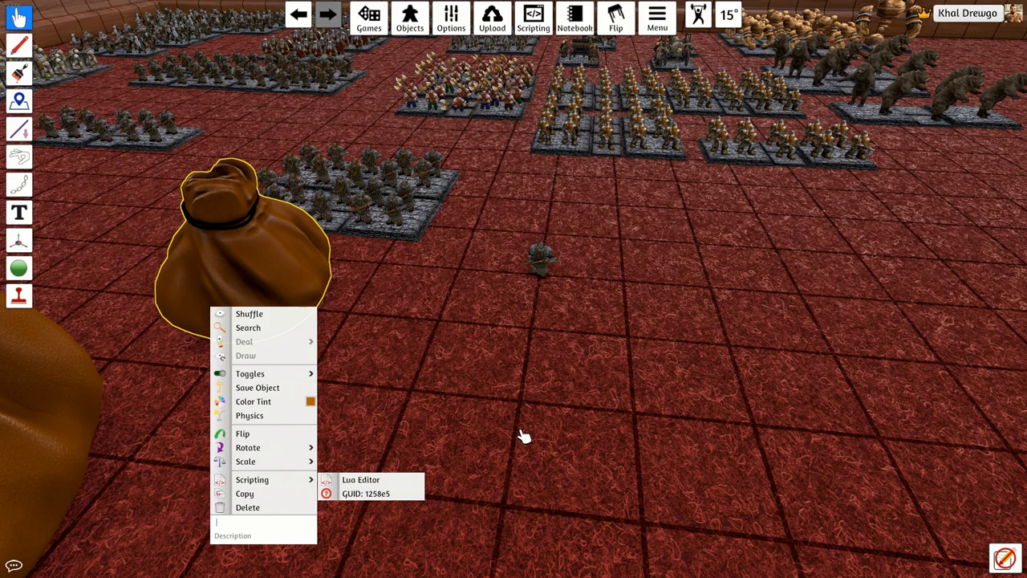
text(The Protectors)
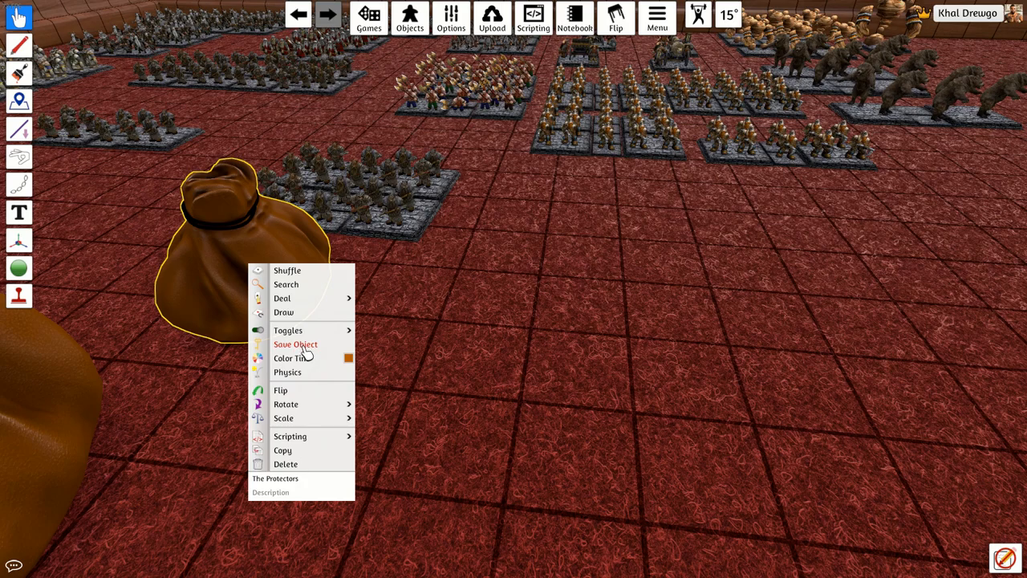
click(295, 343)
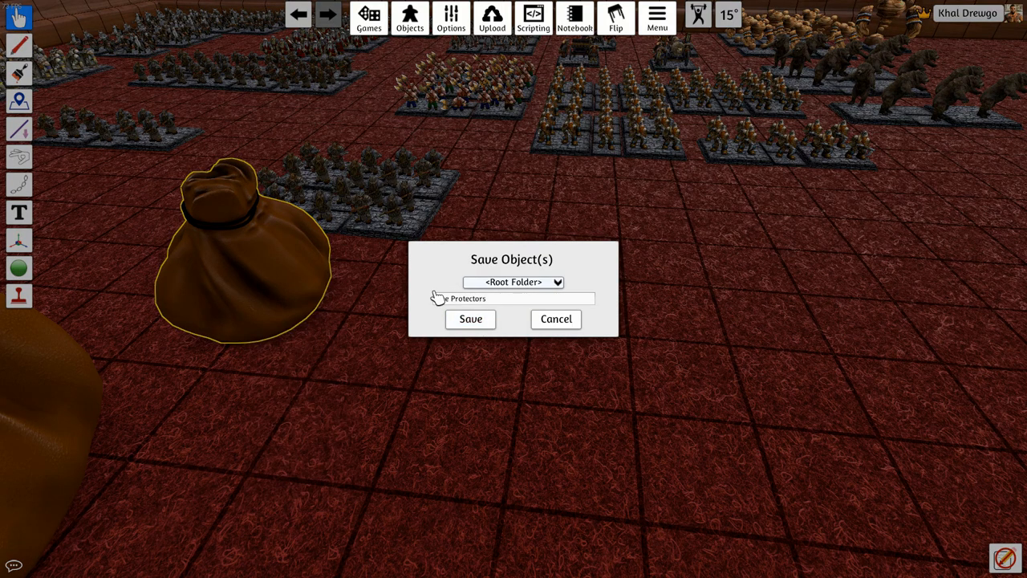
click(471, 320)
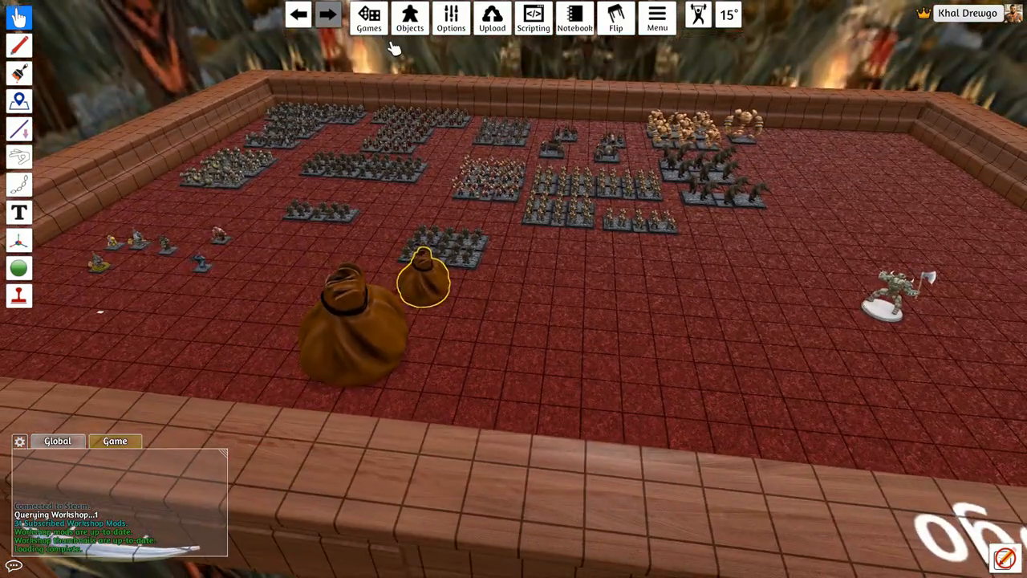
click(367, 23)
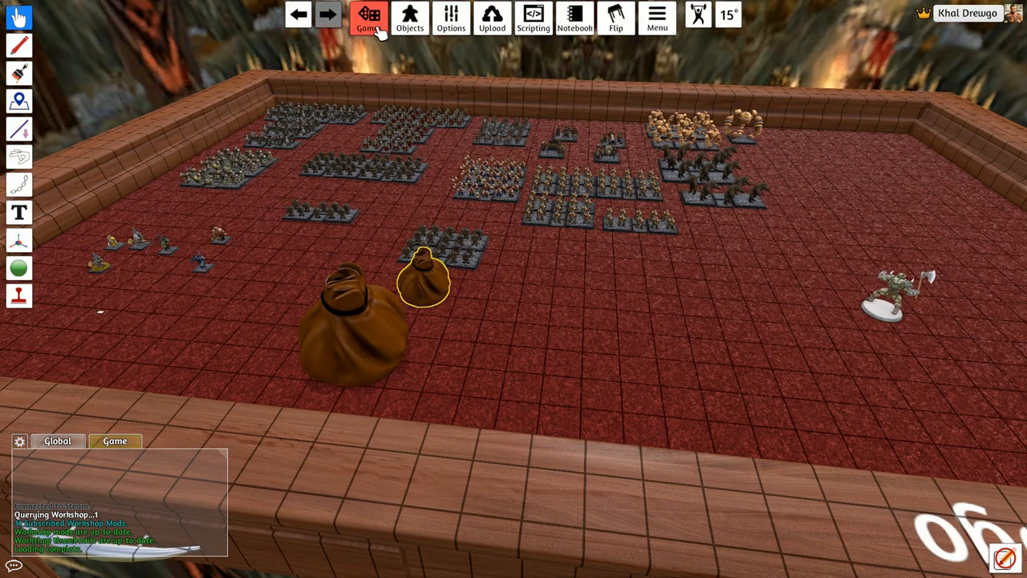
click(366, 18)
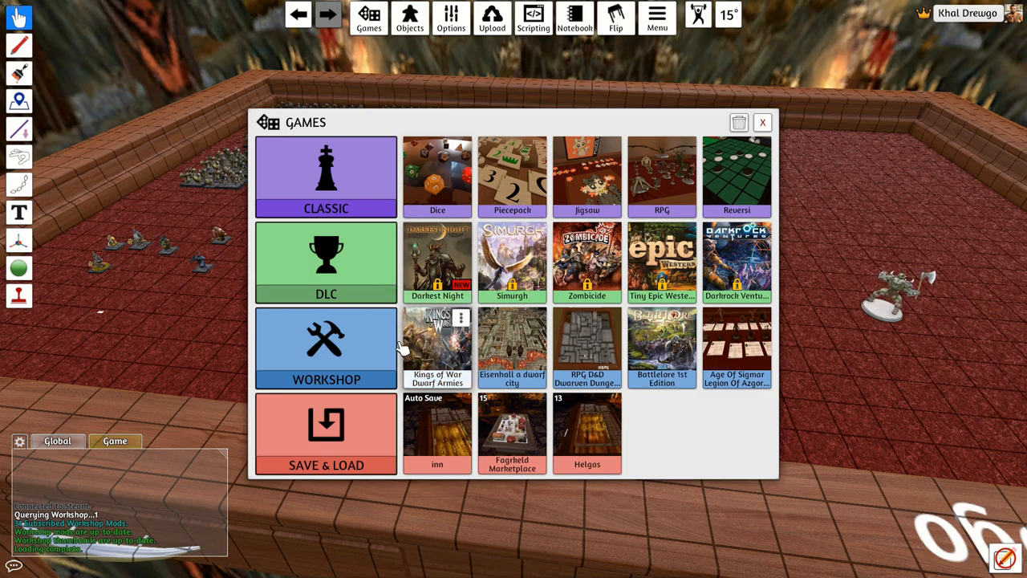
click(324, 347)
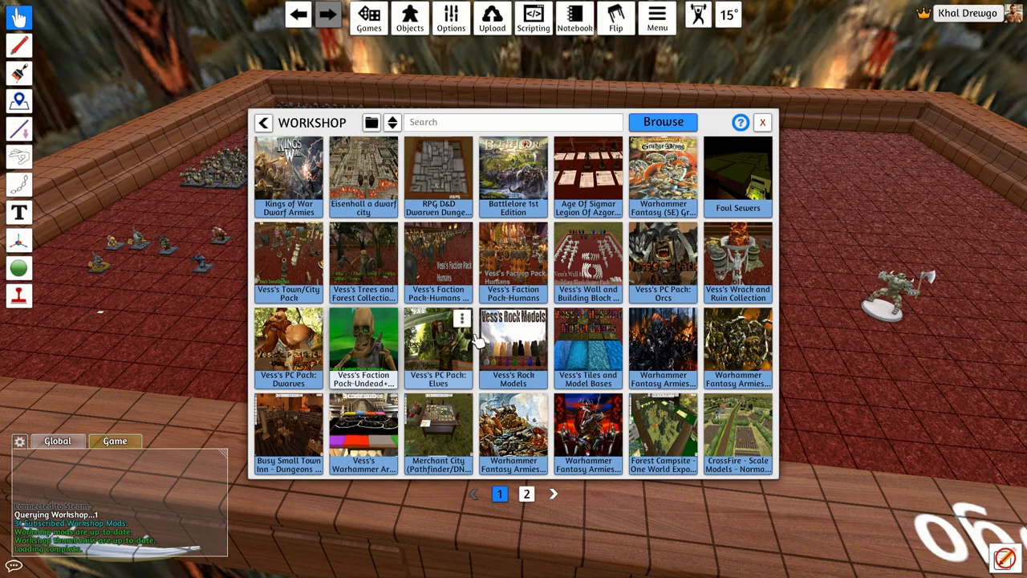
mouse_move(427, 273)
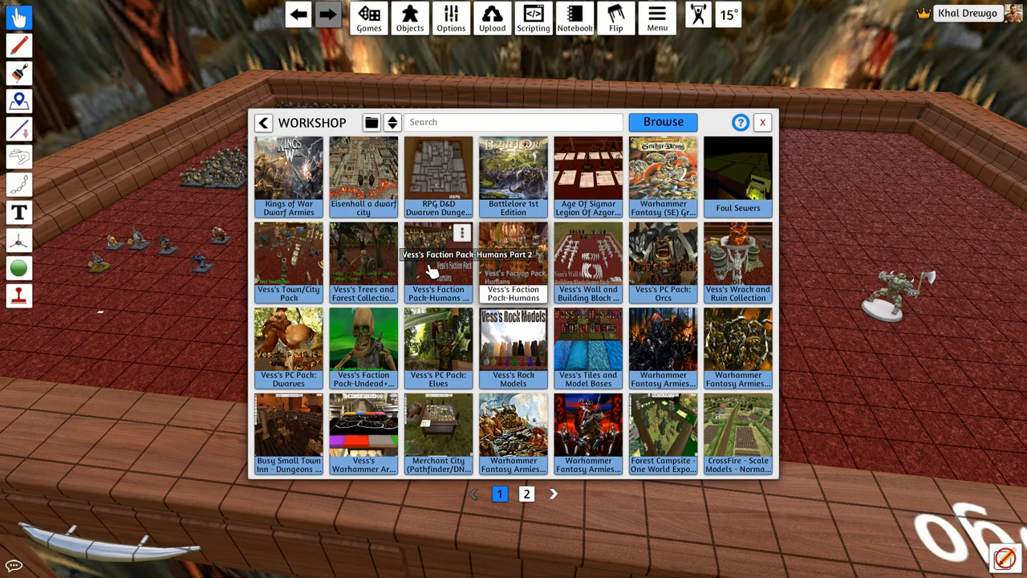
mouse_move(587, 289)
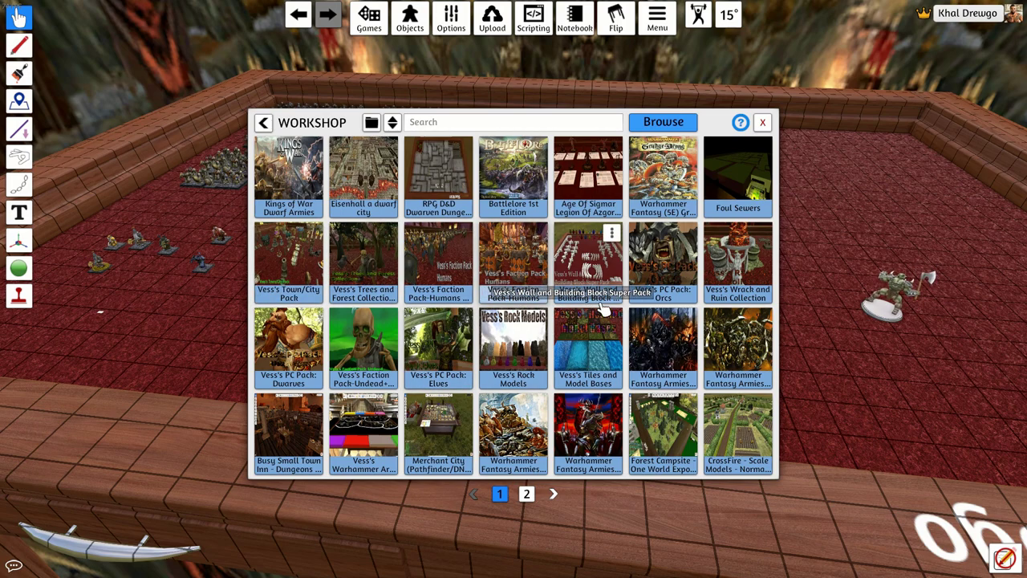
mouse_move(748, 345)
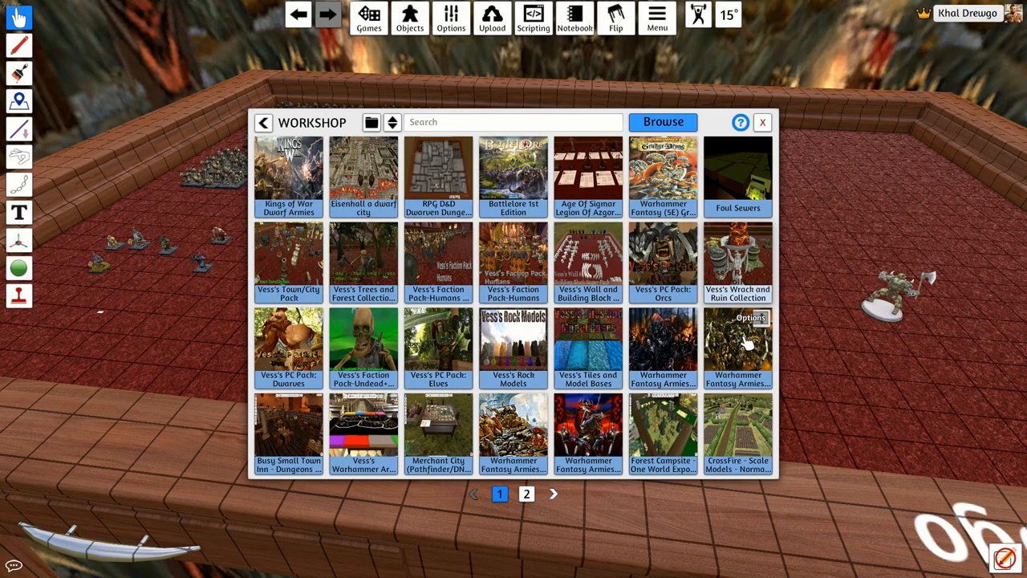
click(663, 260)
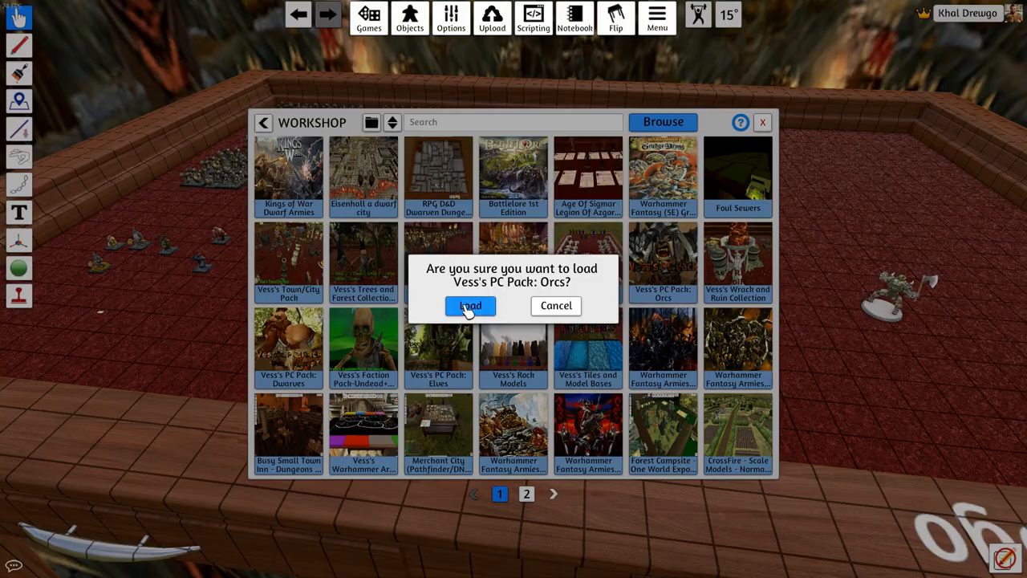
click(468, 305)
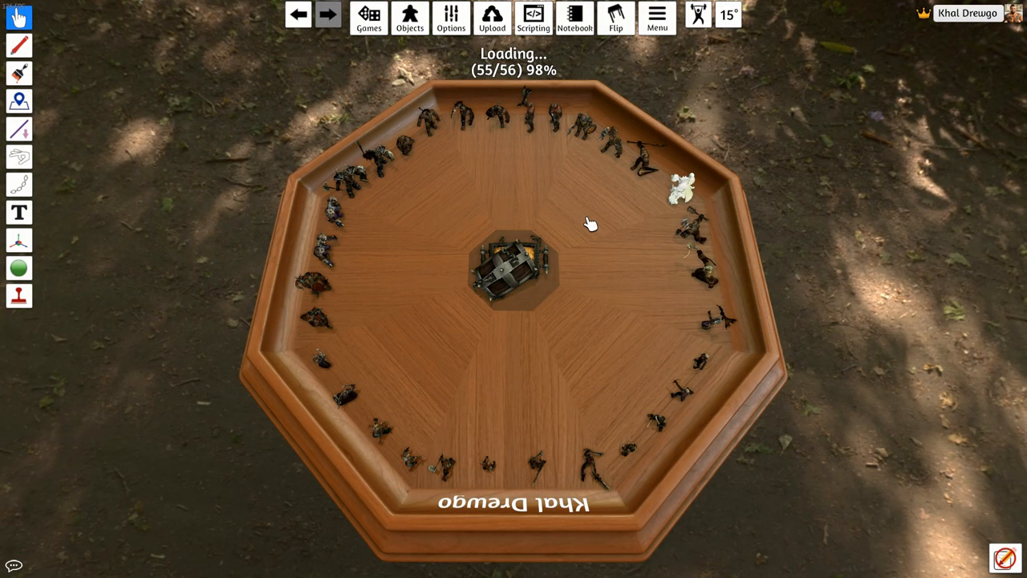
mouse_move(569, 237)
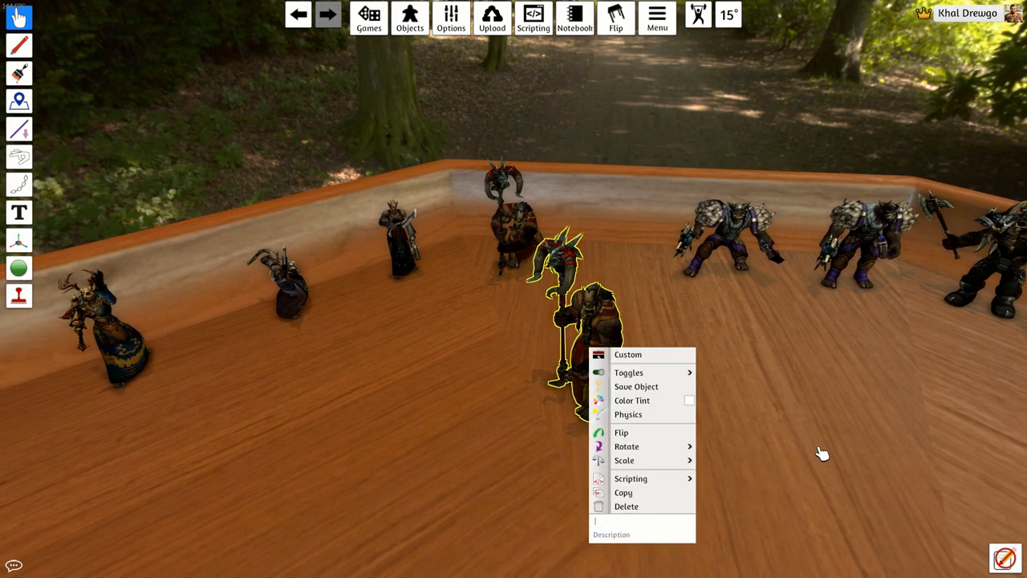
- Name the orc wizard figure Urn and save it as an object
text(Urn)
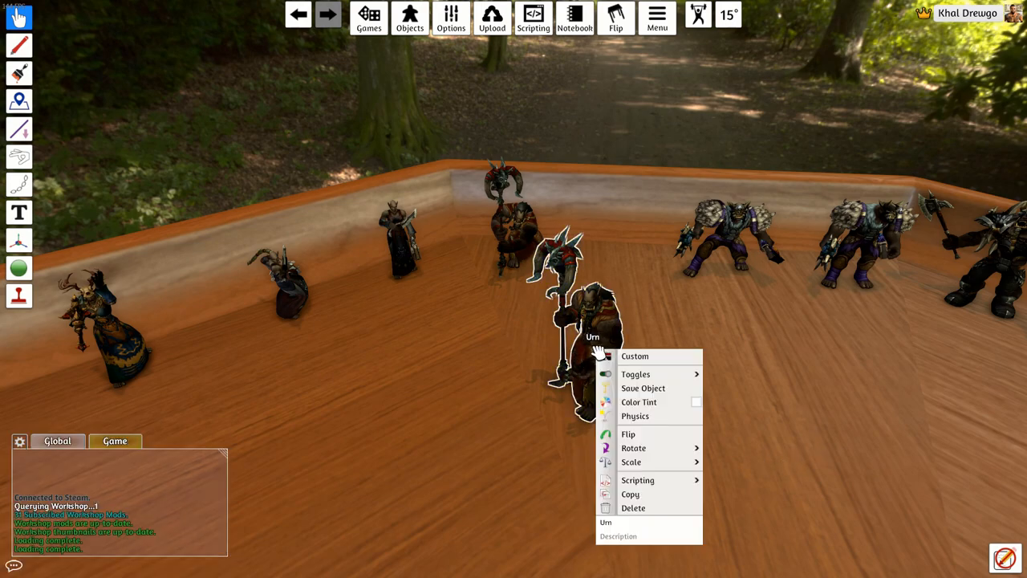
click(642, 387)
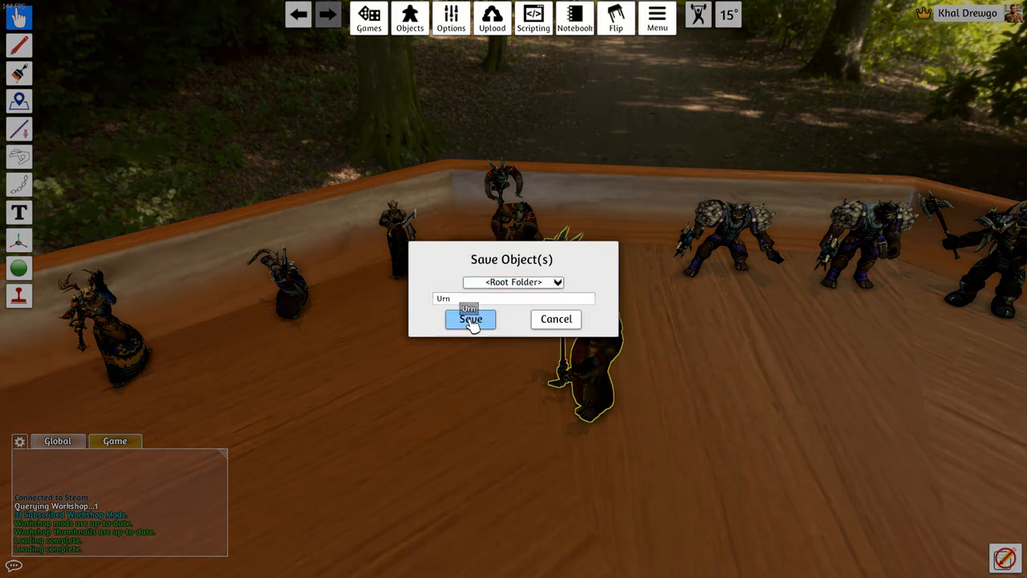
click(469, 318)
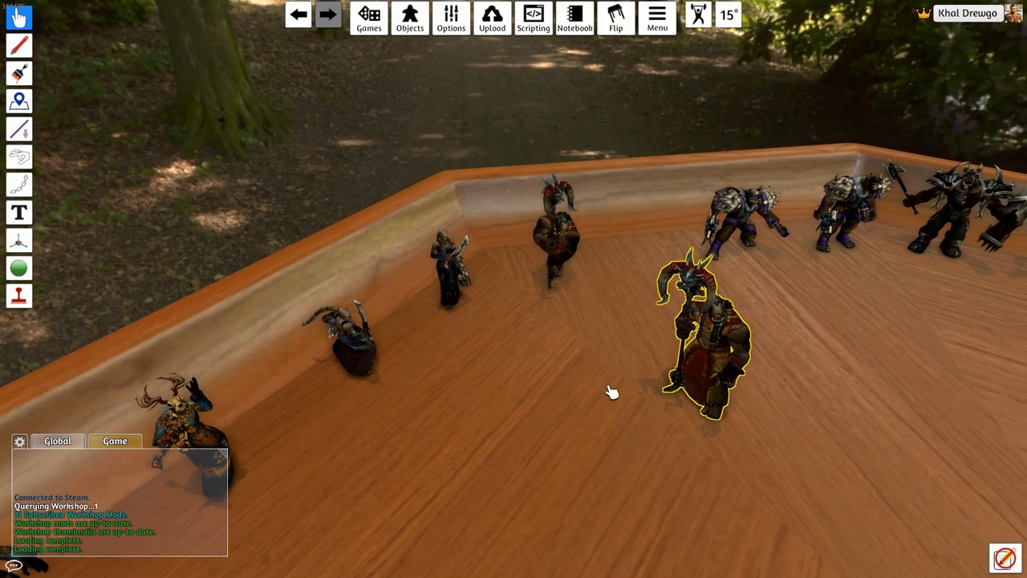
- Bring up the Saved Objects collection to spawn The Protectors chest
click(409, 18)
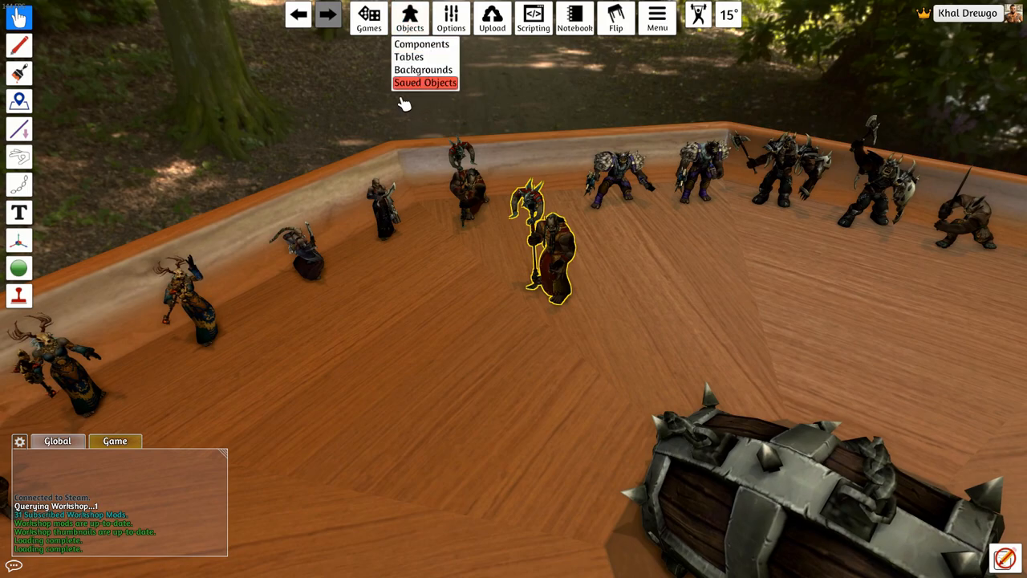
click(426, 83)
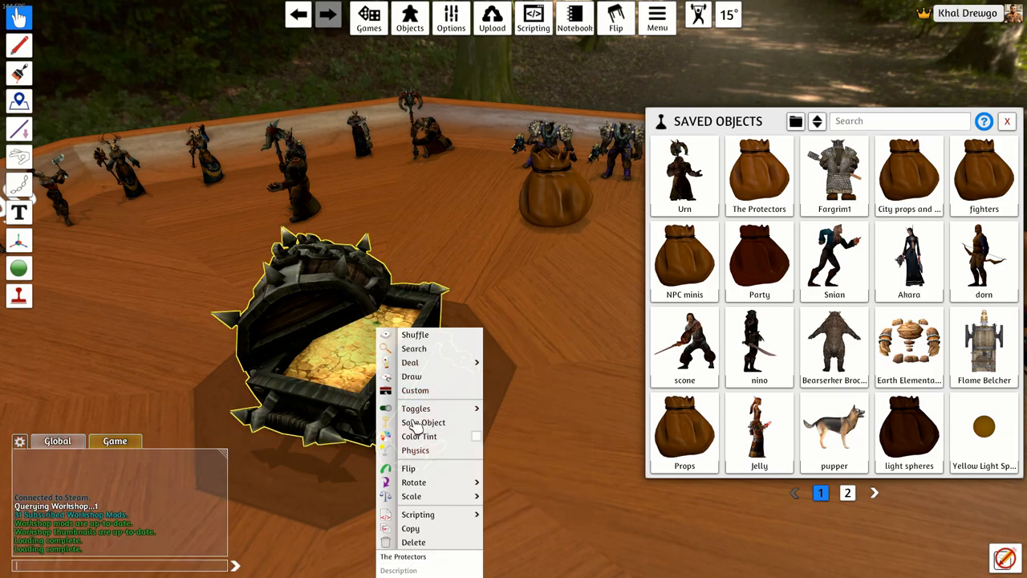
- Overwrite the saved The Protectors object with the current chest and close Saved Objects
click(424, 422)
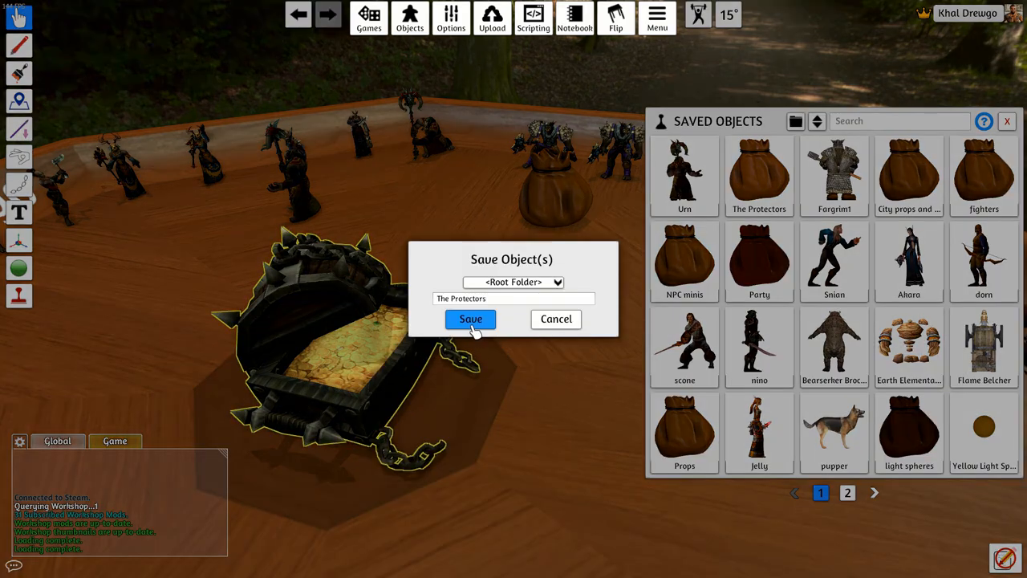
click(470, 318)
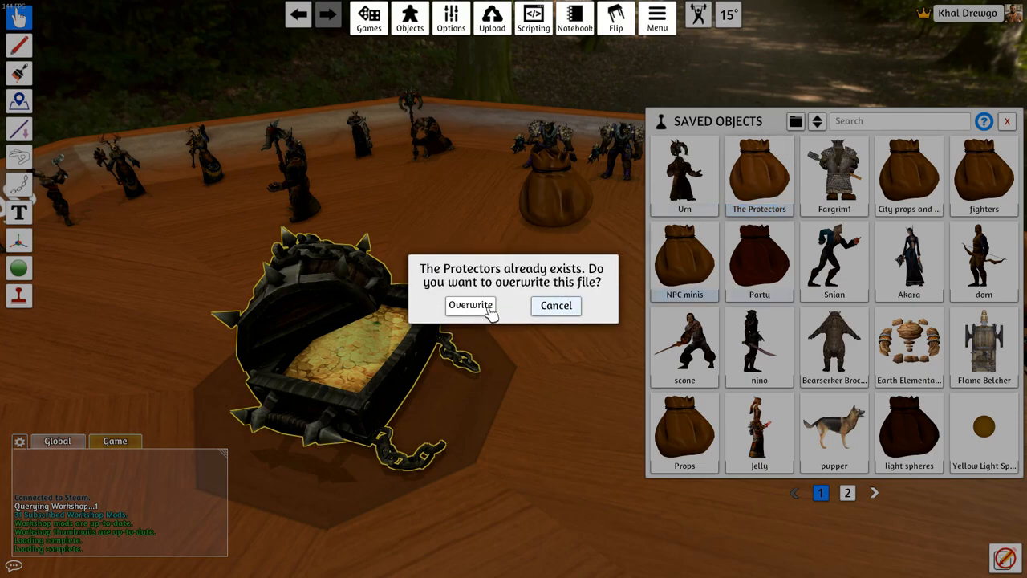
click(470, 305)
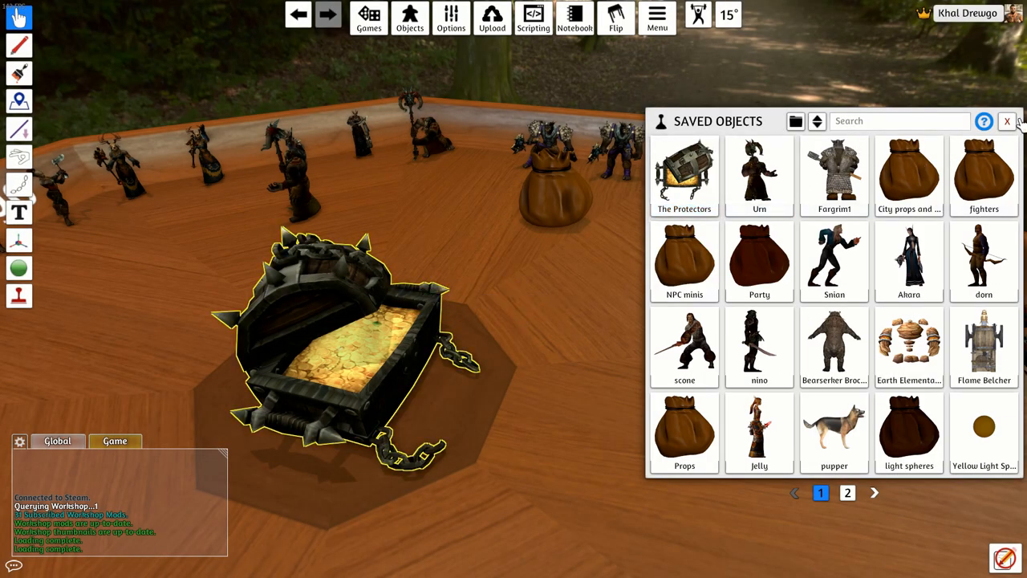
click(369, 24)
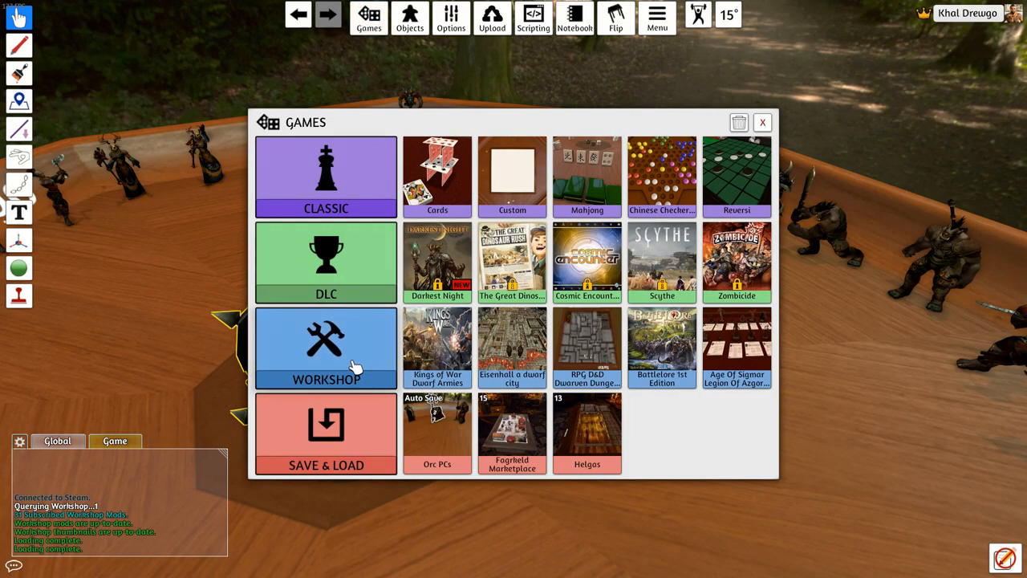
click(325, 346)
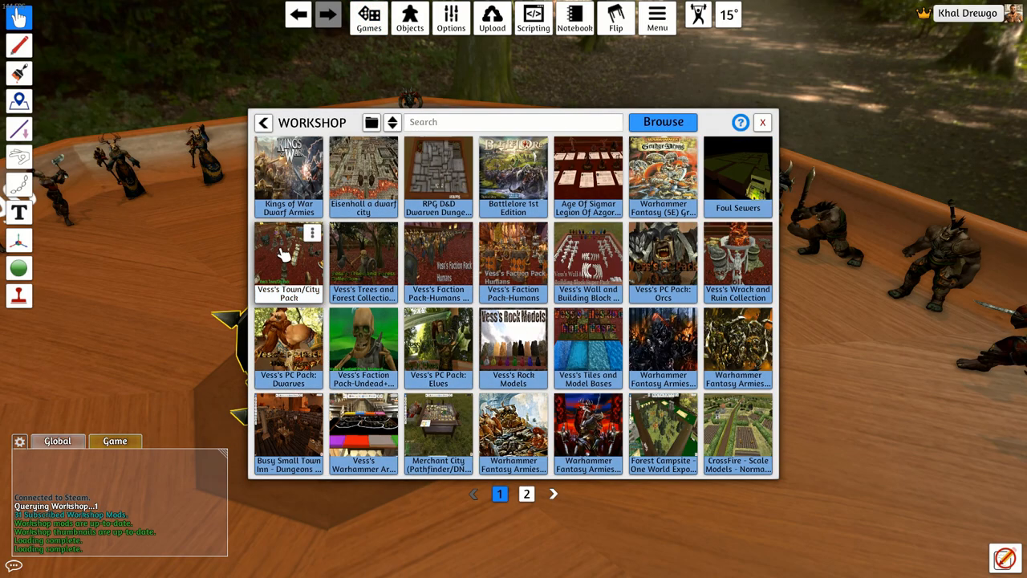
mouse_move(440, 362)
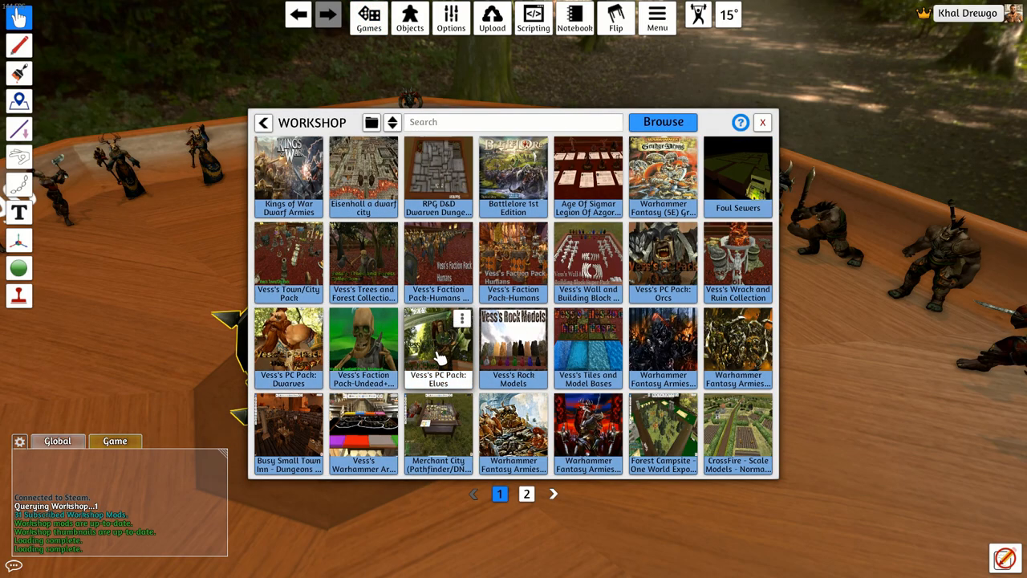
click(439, 344)
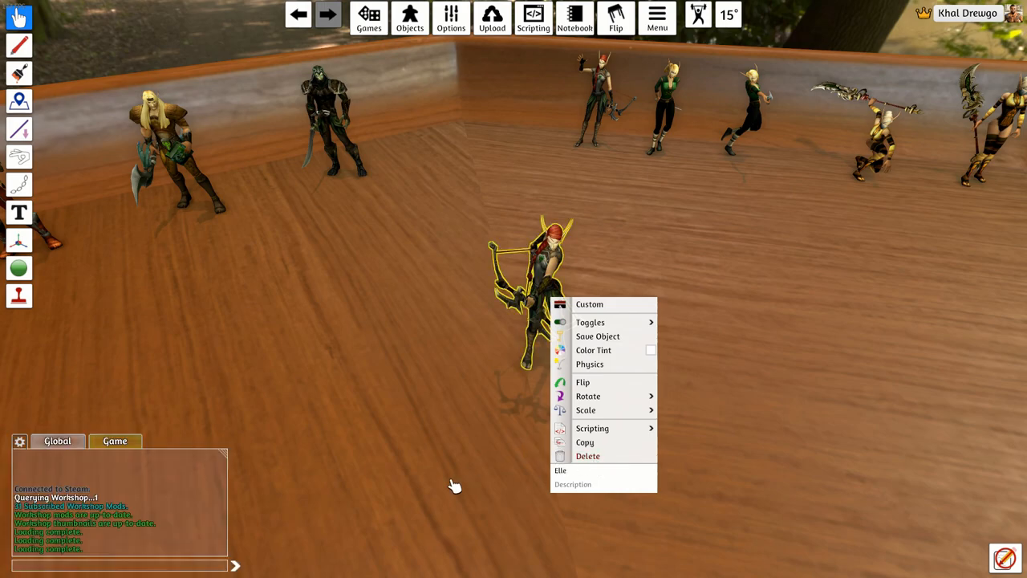
- Save the elf archer figure named Elle as an object
click(597, 336)
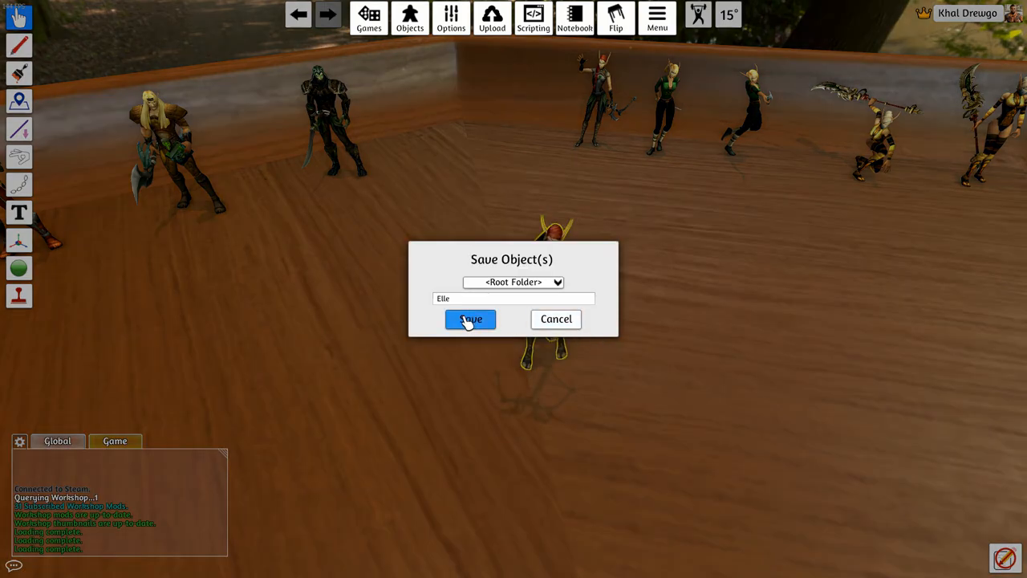
click(469, 318)
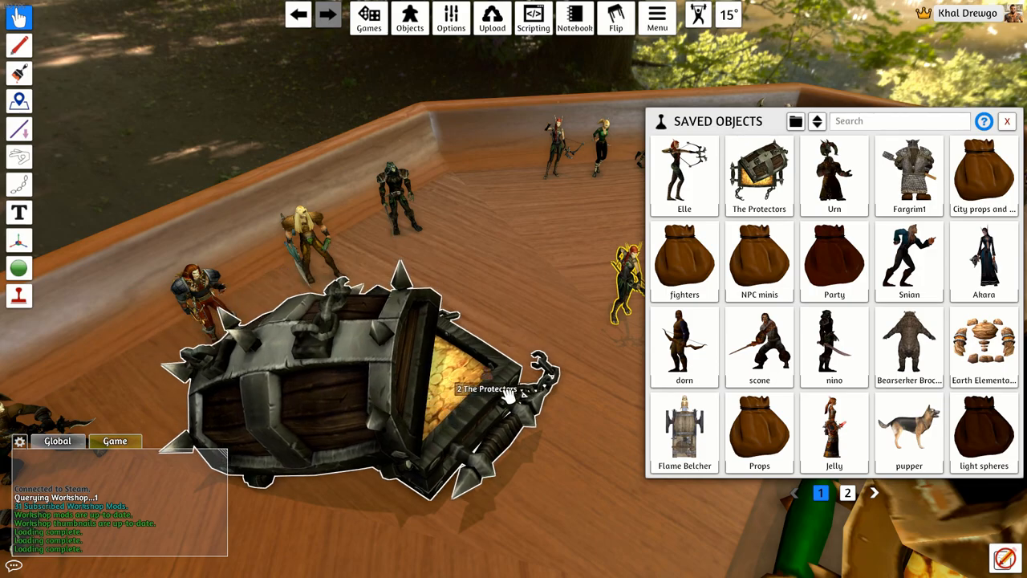
- Spawn The Protectors chest on the elves table and overwrite its saved copy
click(1007, 122)
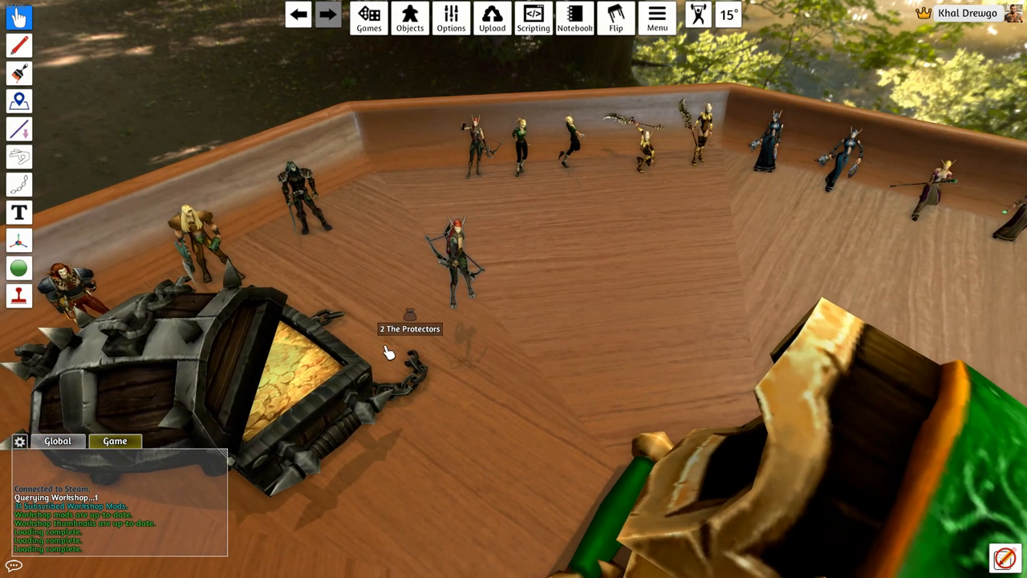
right_click(385, 353)
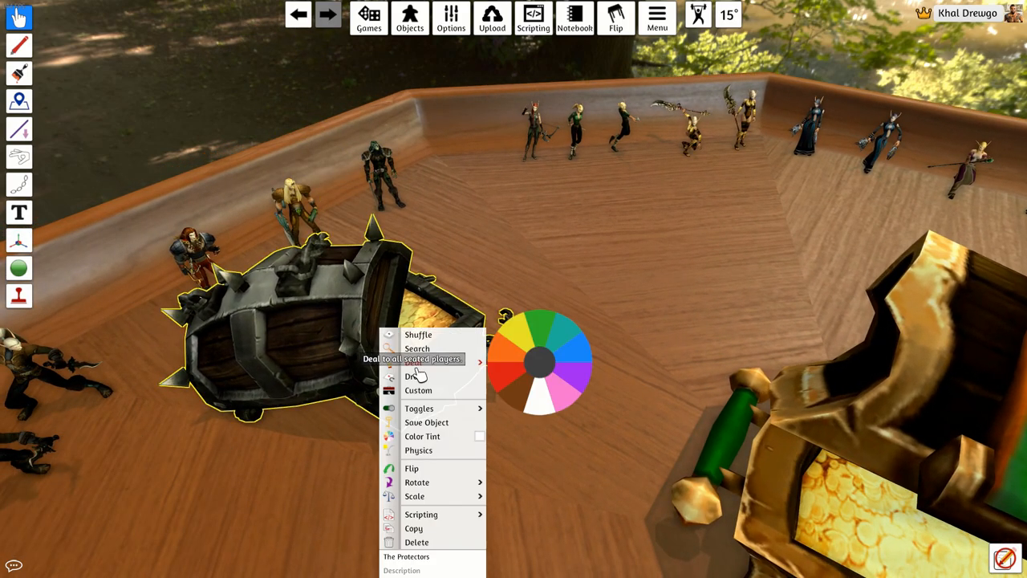
click(426, 422)
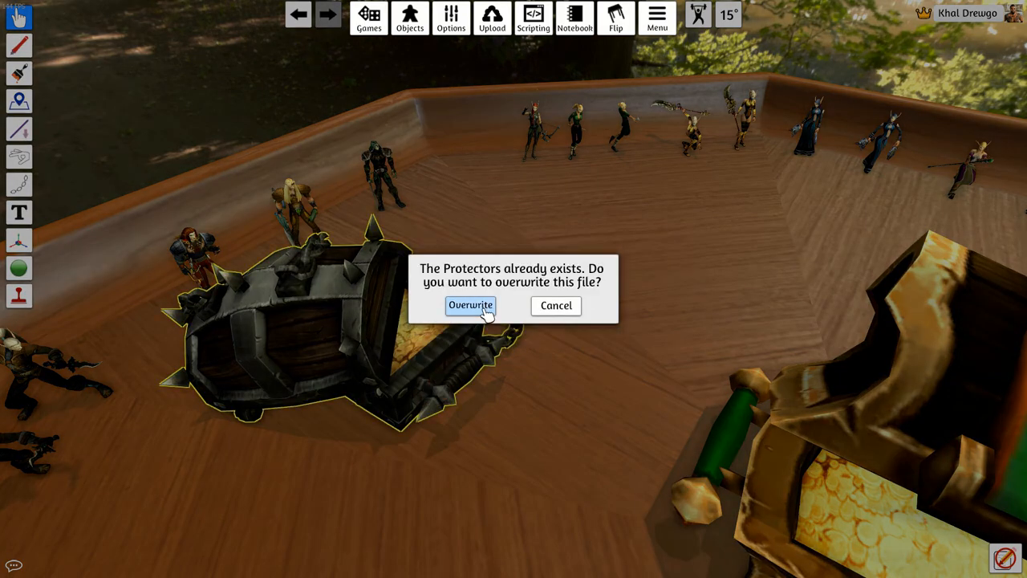
click(470, 305)
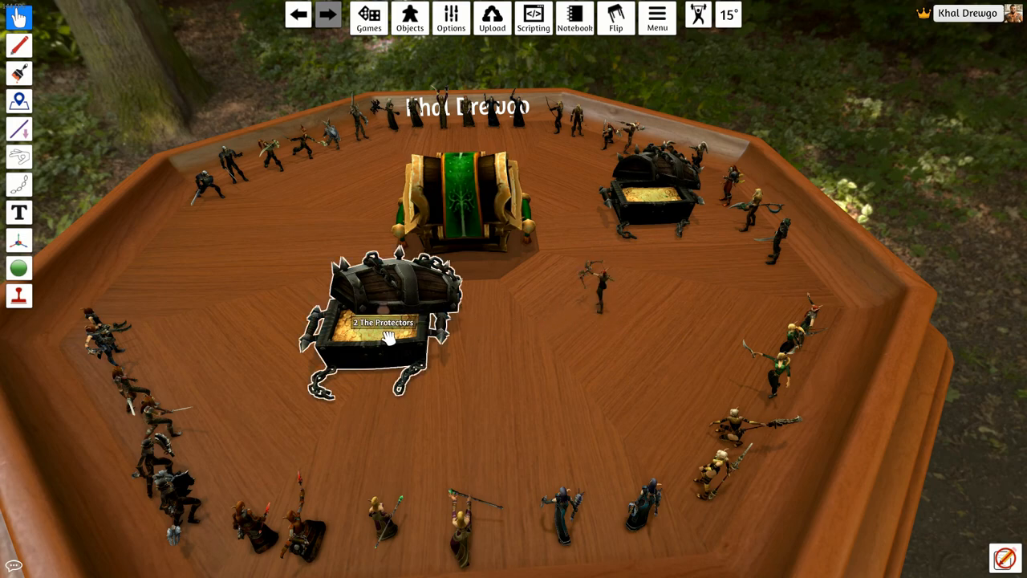
- Search The Protectors chest's contents and preview the Forgrim dwarf figure
right_click(385, 340)
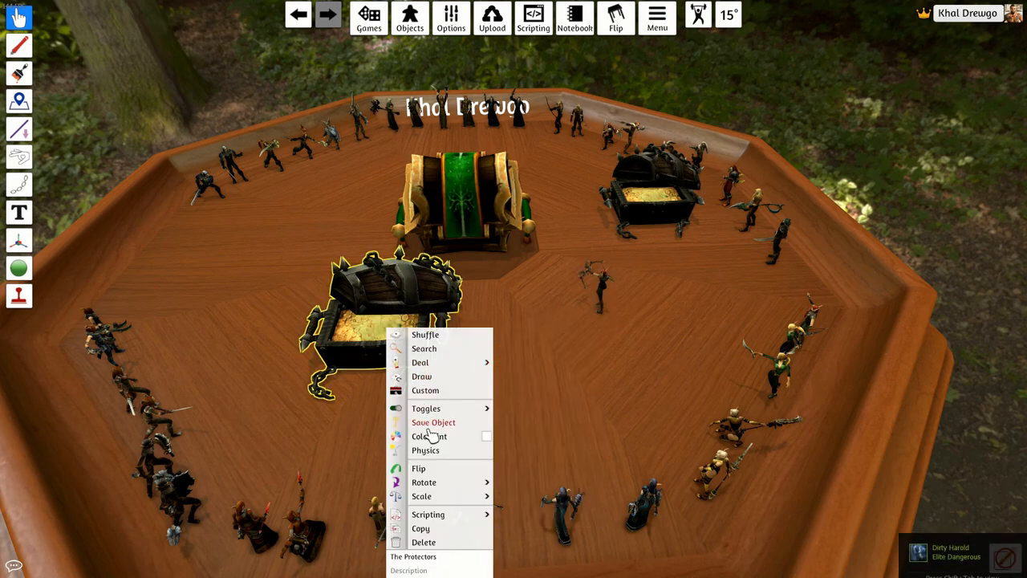
click(423, 348)
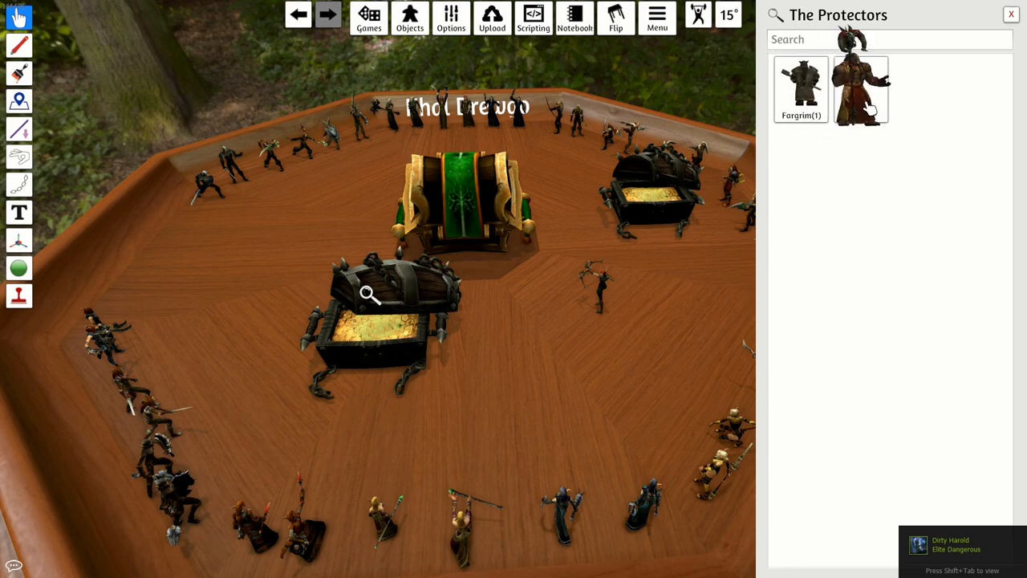
click(800, 84)
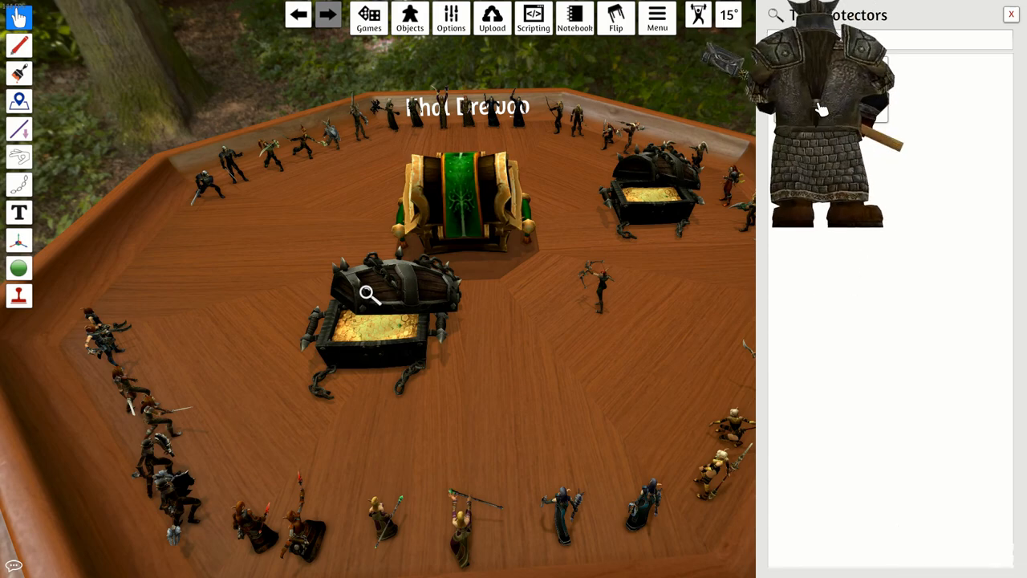